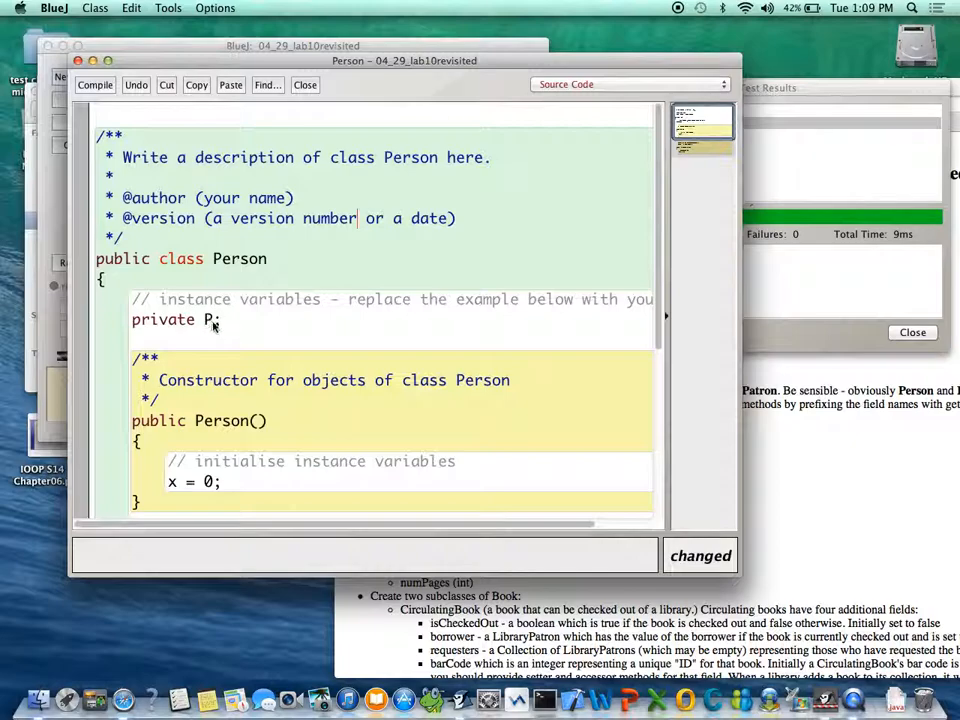
Step: Declare private String first, private String last and private int age in Person
{"action": "key", "text": "backspace"}
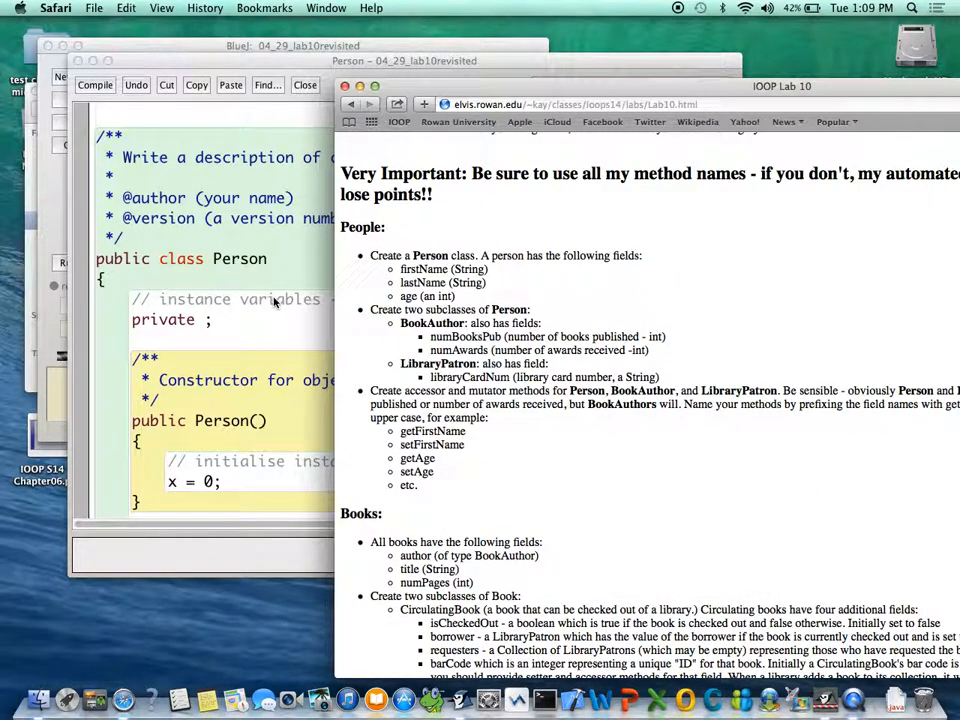
{"action": "left_click", "coordinate": [200, 300]}
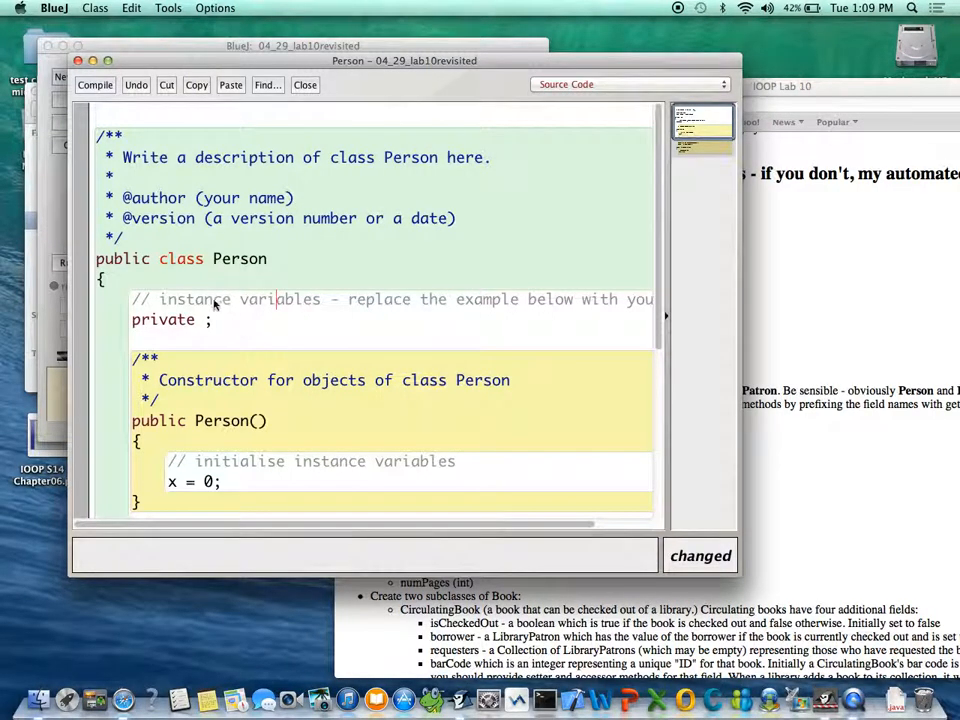
{"action": "type", "text": "first"}
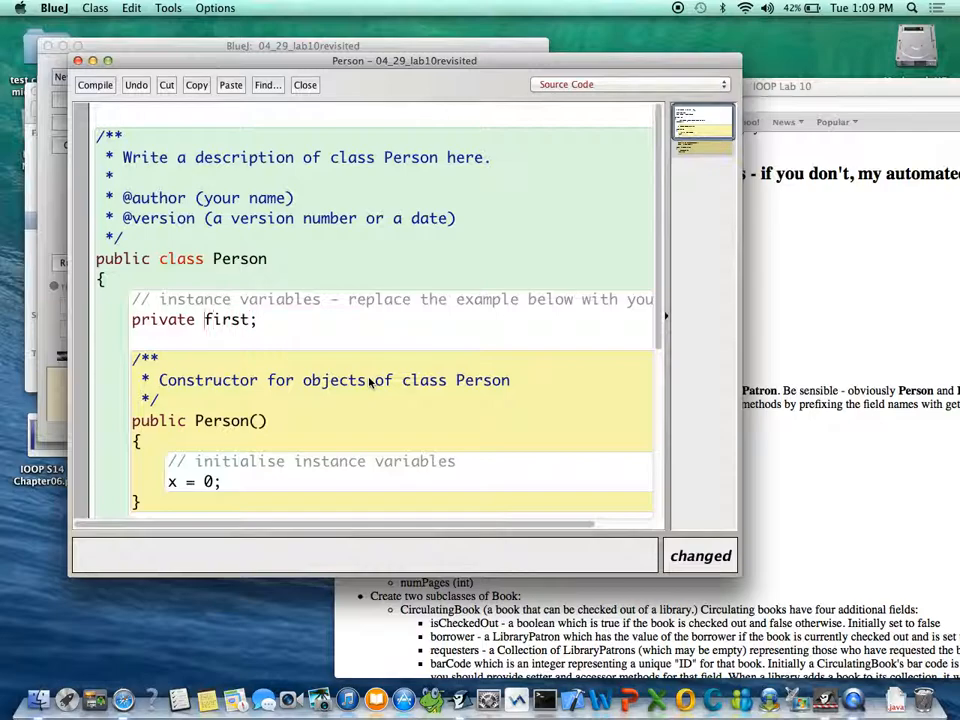
{"action": "type", "text": "String"}
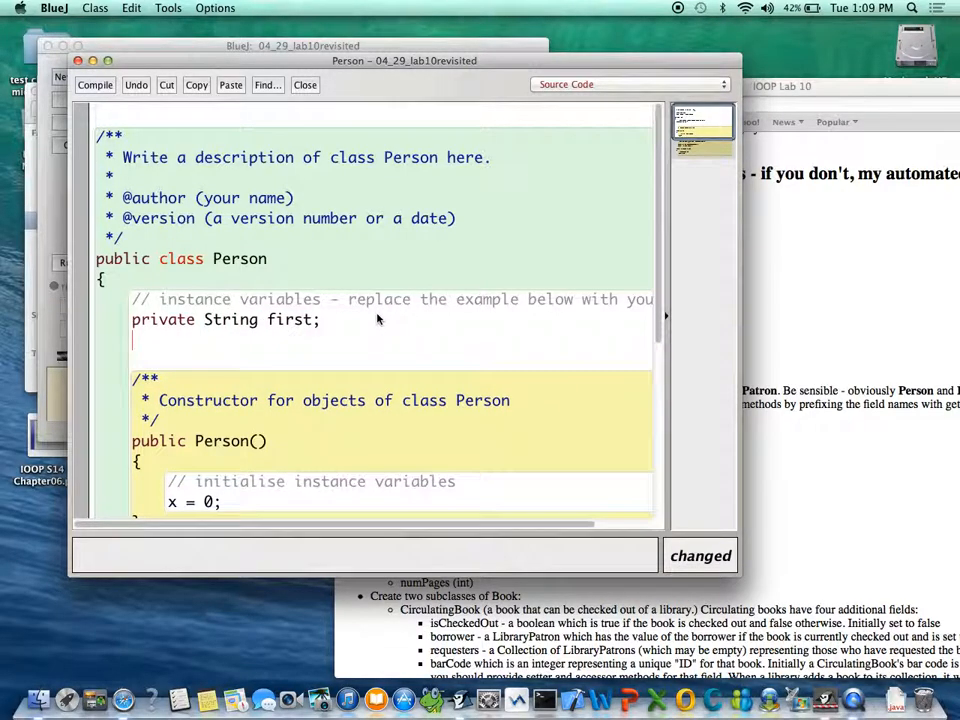
{"action": "type", "text": "private String las"}
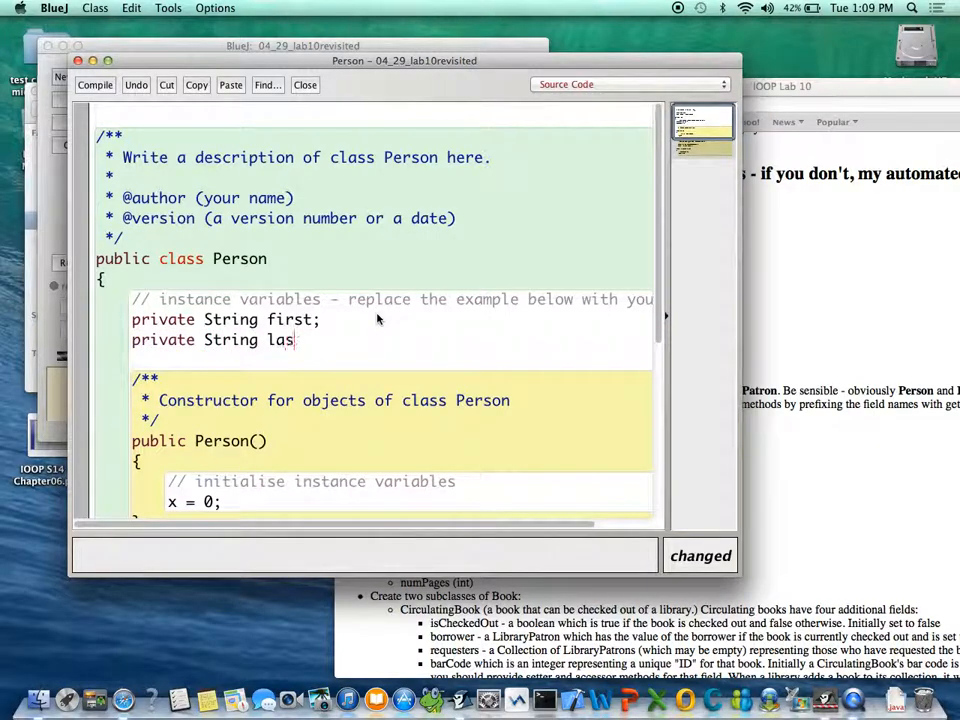
{"action": "type", "text": "t;"}
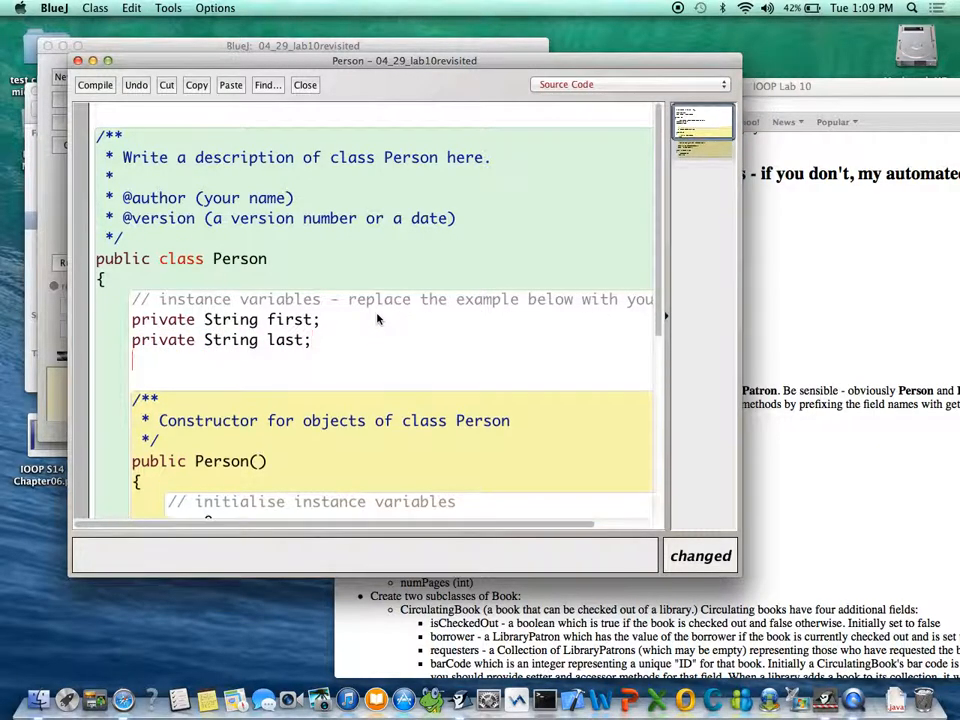
{"action": "type", "text": "private in"}
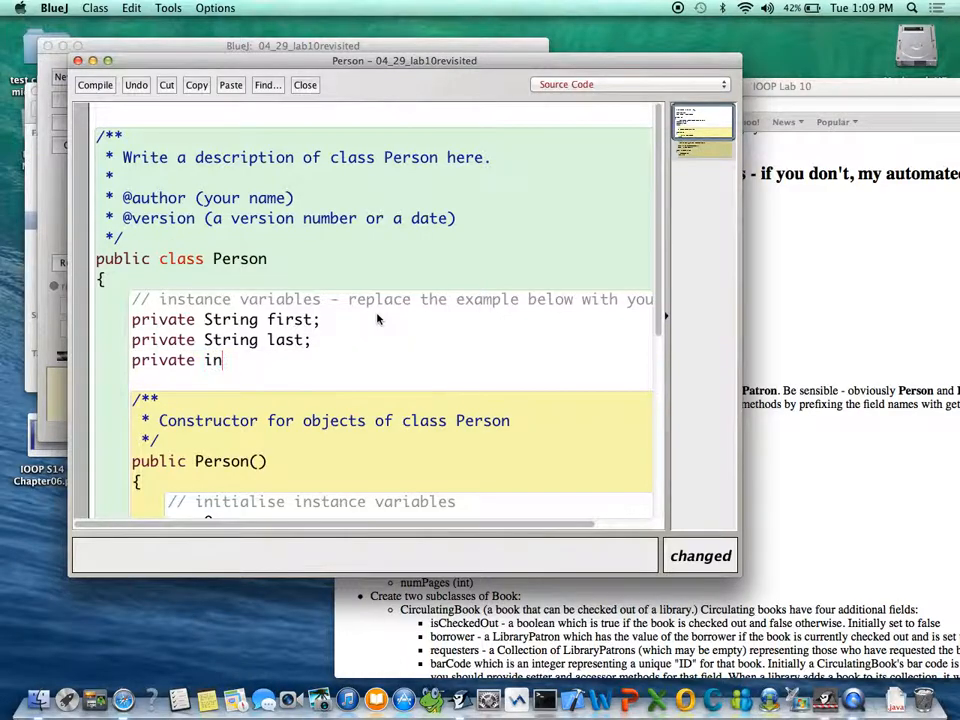
{"action": "type", "text": "t age;"}
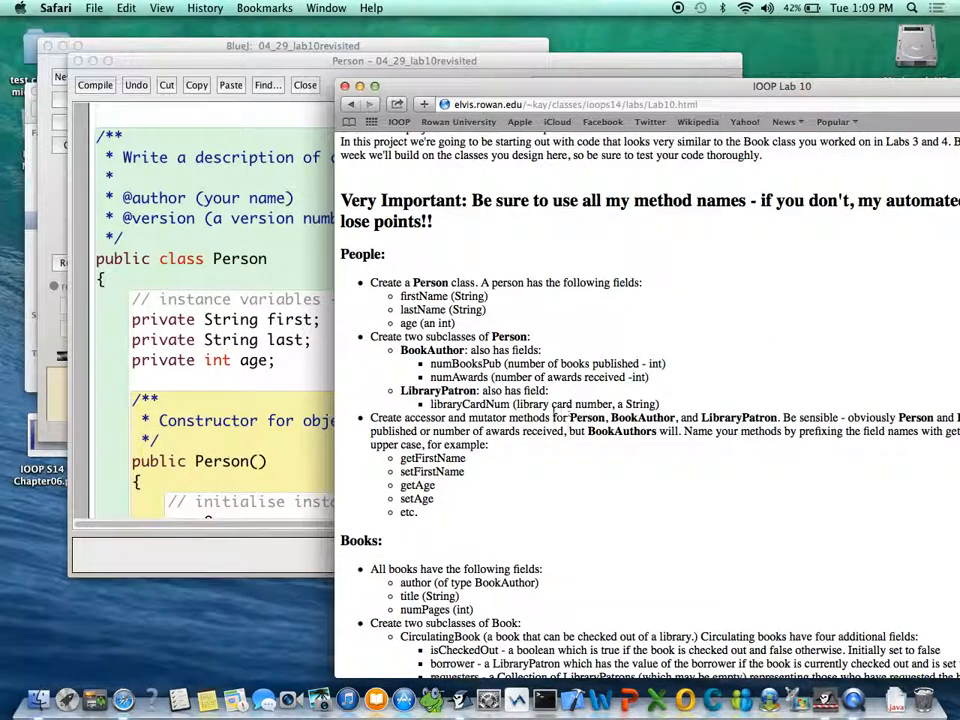
Step: Scroll the lab page down to the People section describing Person's fields
{"action": "scroll", "scroll_direction": "down", "scroll_amount": 3}
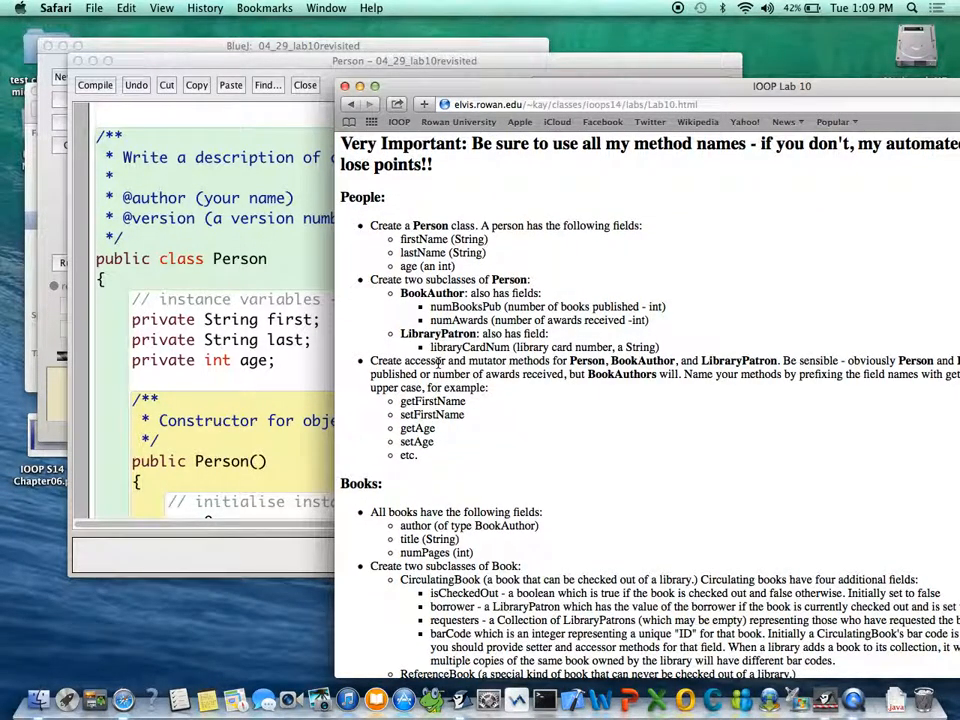
{"action": "scroll", "scroll_direction": "down", "scroll_amount": 3}
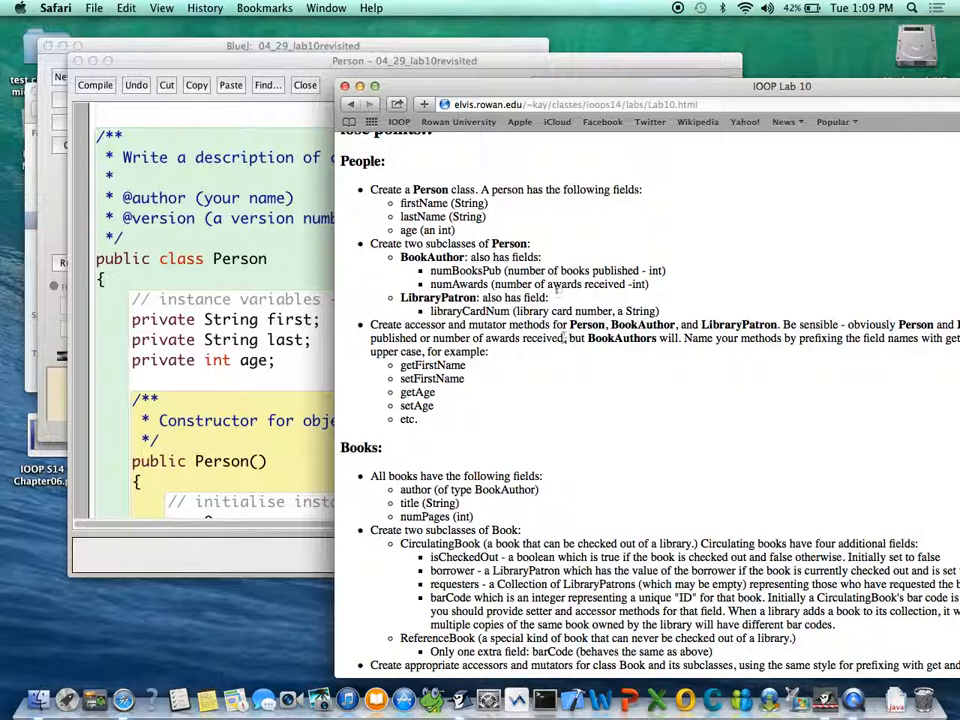
{"action": "mouse_move", "coordinate": [572, 296]}
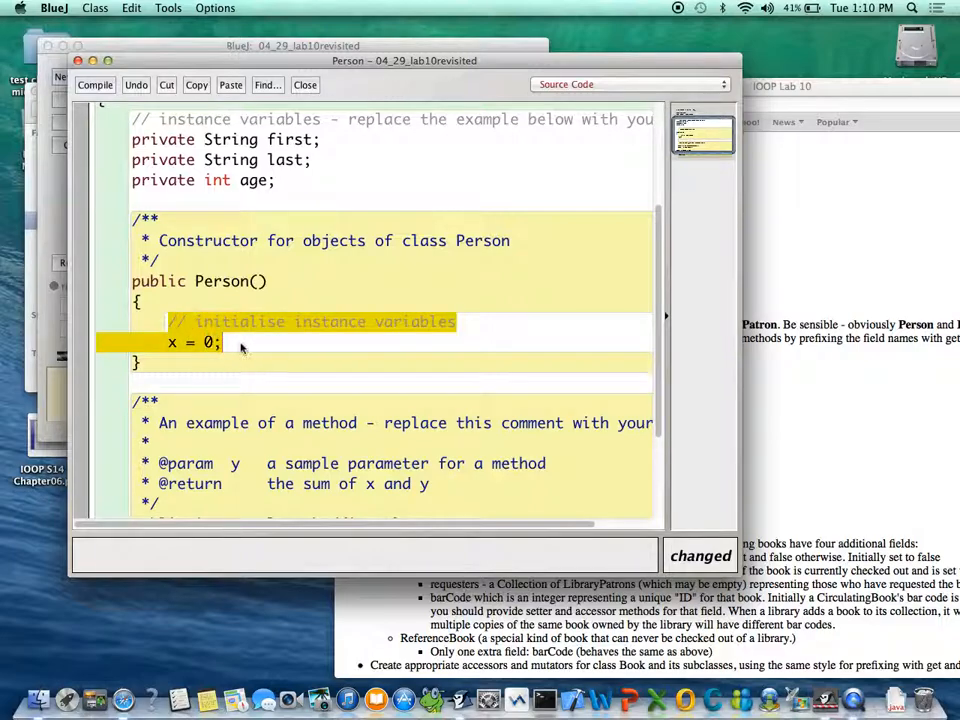
Step: Clear the constructor body and write the setFirstName(String name) header
{"action": "key", "text": "Delete"}
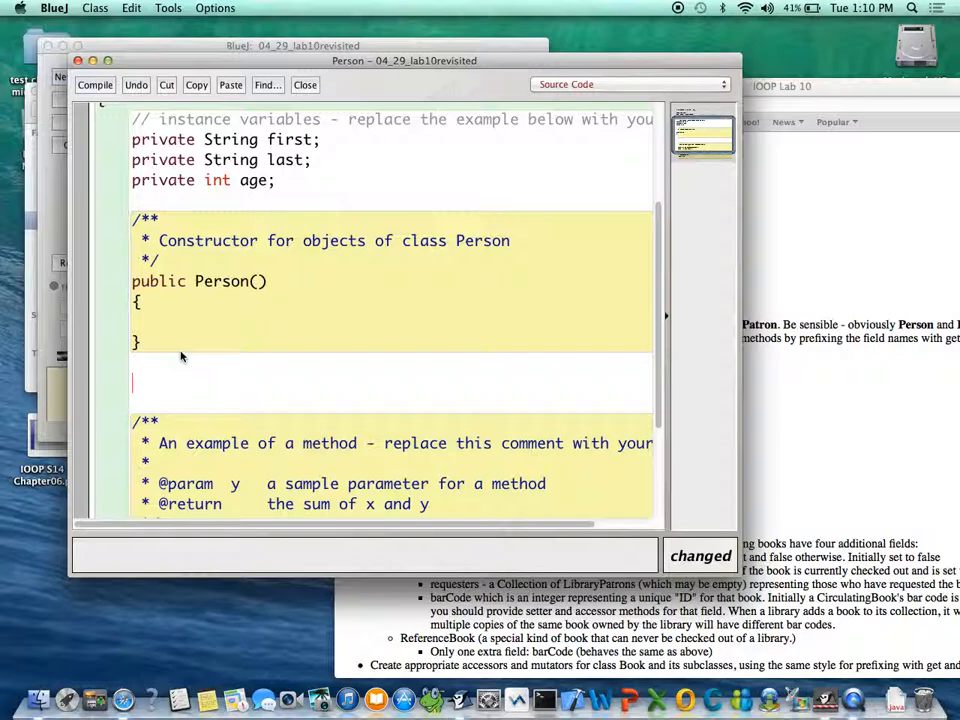
{"action": "type", "text": "pub"}
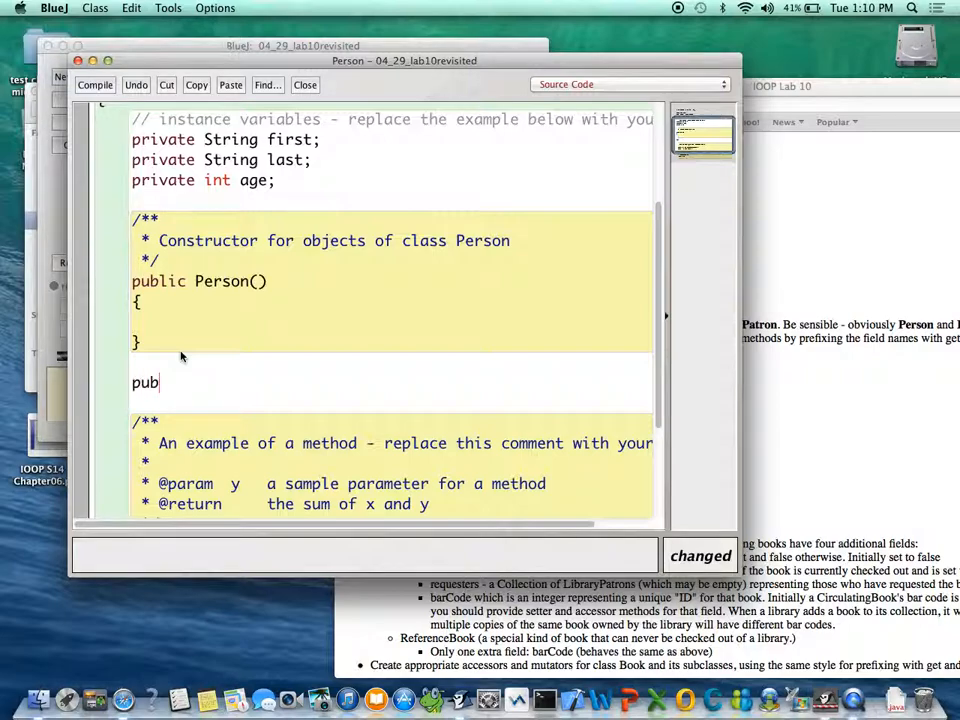
{"action": "type", "text": "lic"}
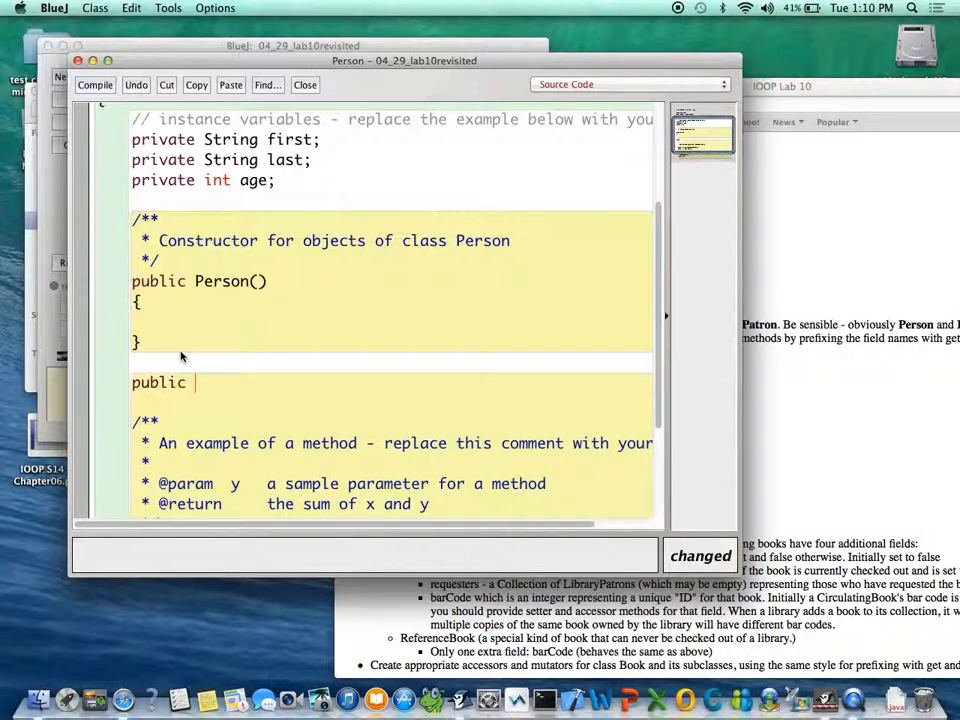
{"action": "type", "text": "void se"}
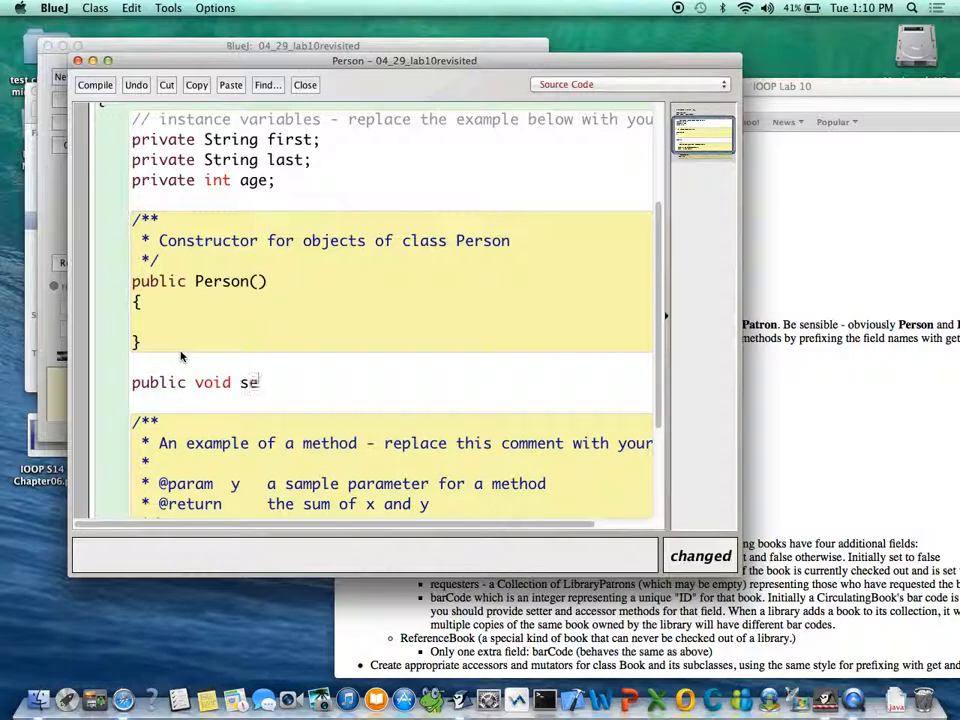
{"action": "type", "text": "tFirstNa"}
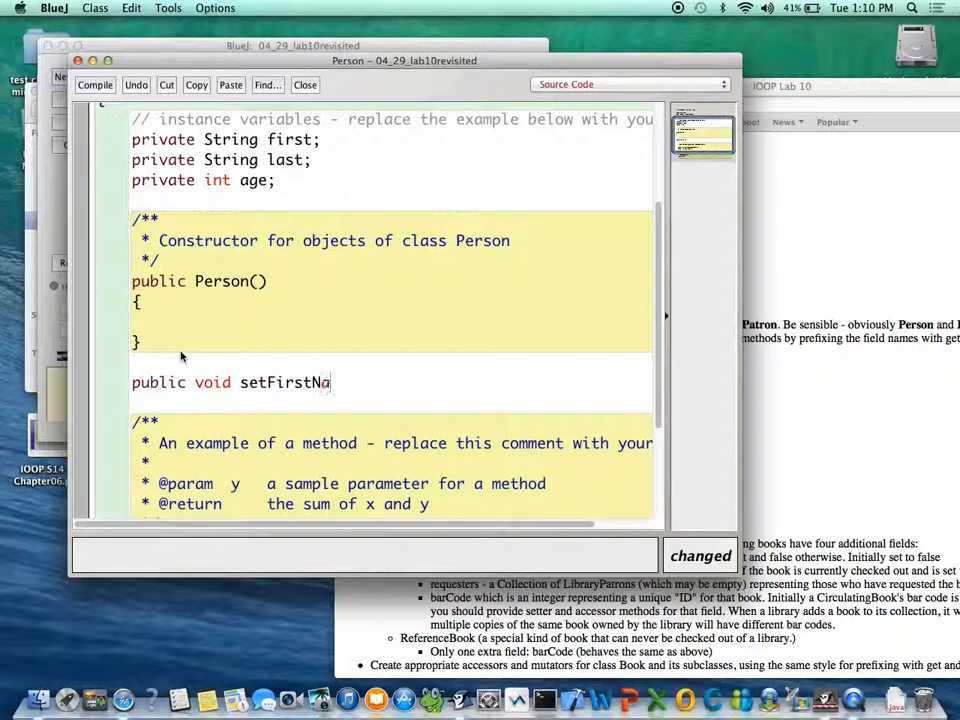
{"action": "type", "text": "me("}
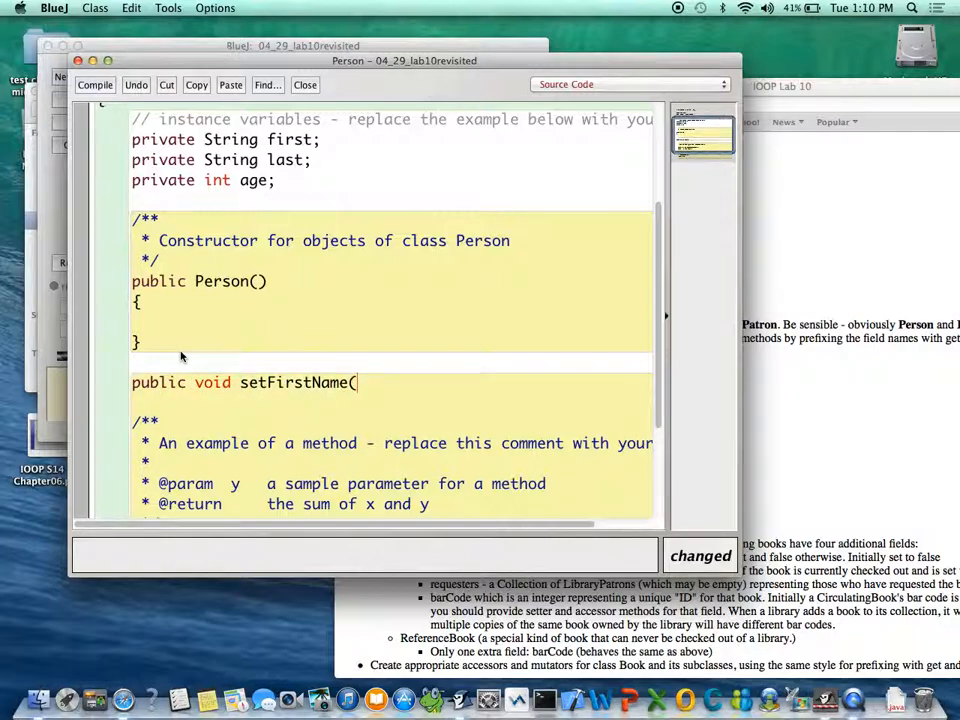
{"action": "type", "text": "f"}
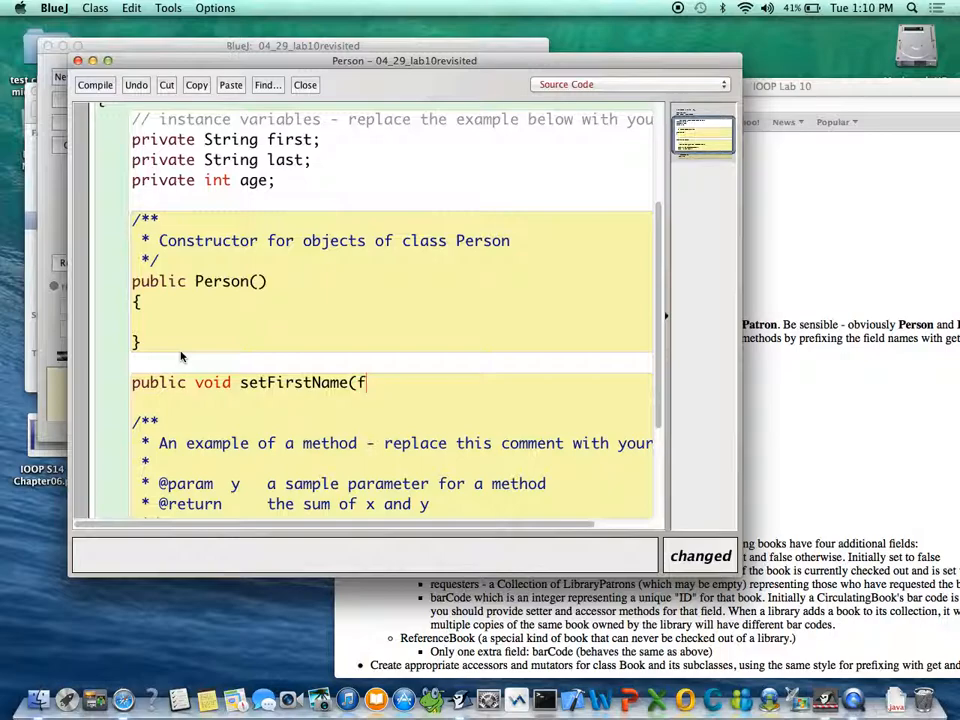
{"action": "type", "text": "String"}
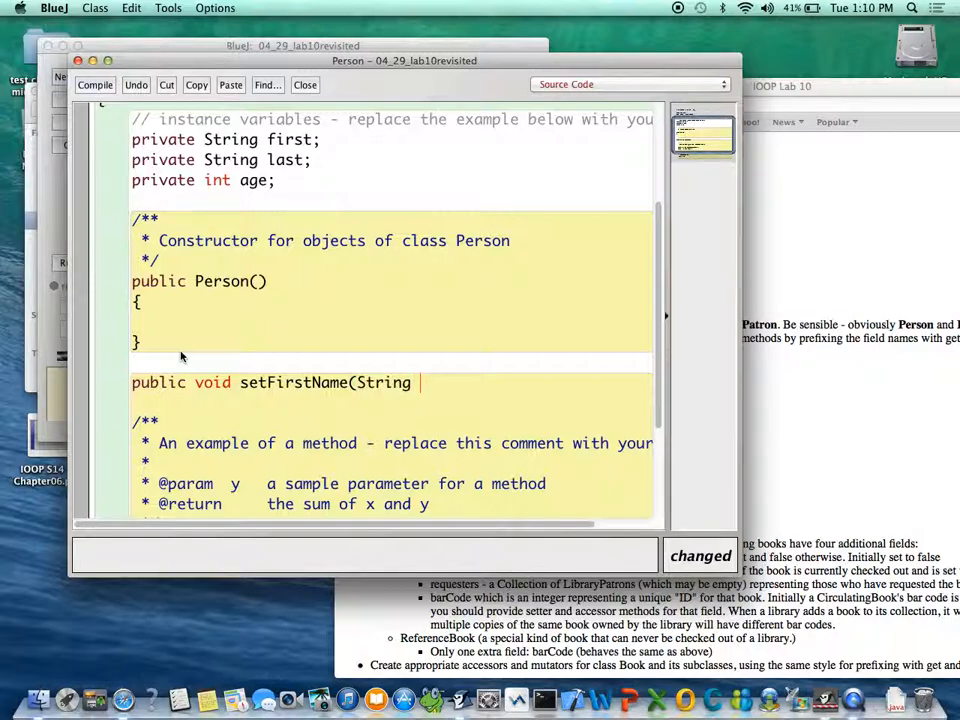
{"action": "type", "text": "name)"}
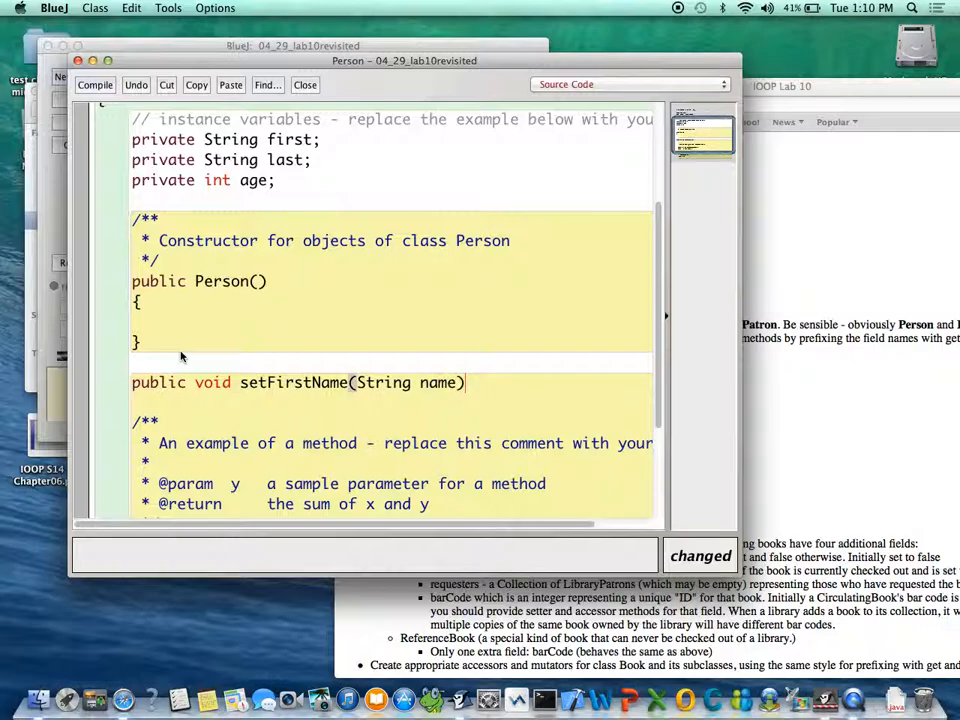
Step: Give setFirstName a body that assigns first = name
{"action": "type", "text": "{"}
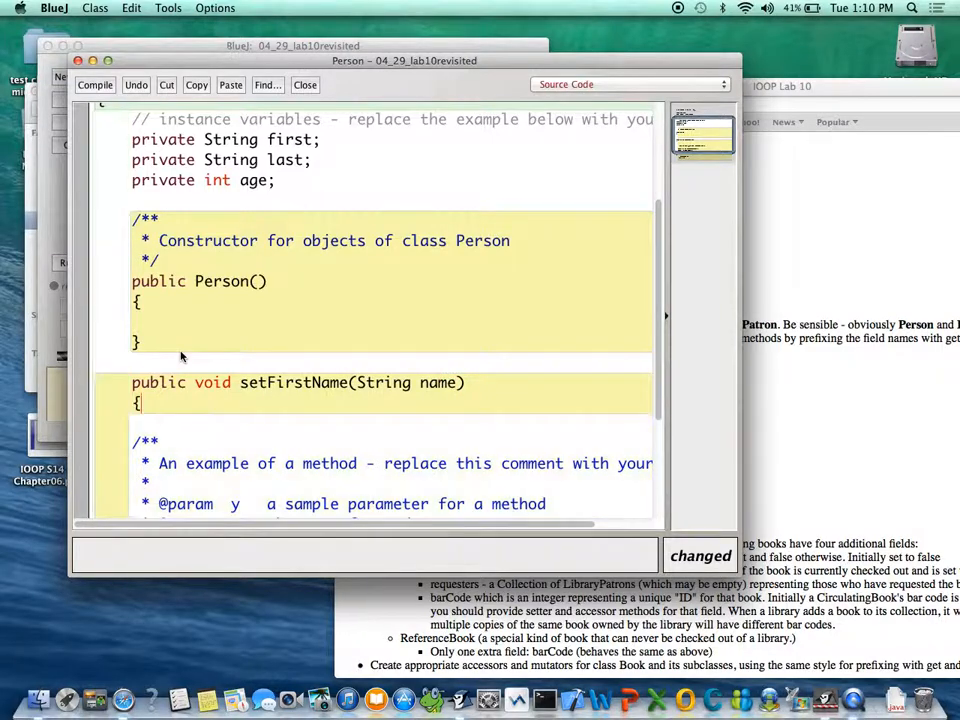
{"action": "key", "text": "Return"}
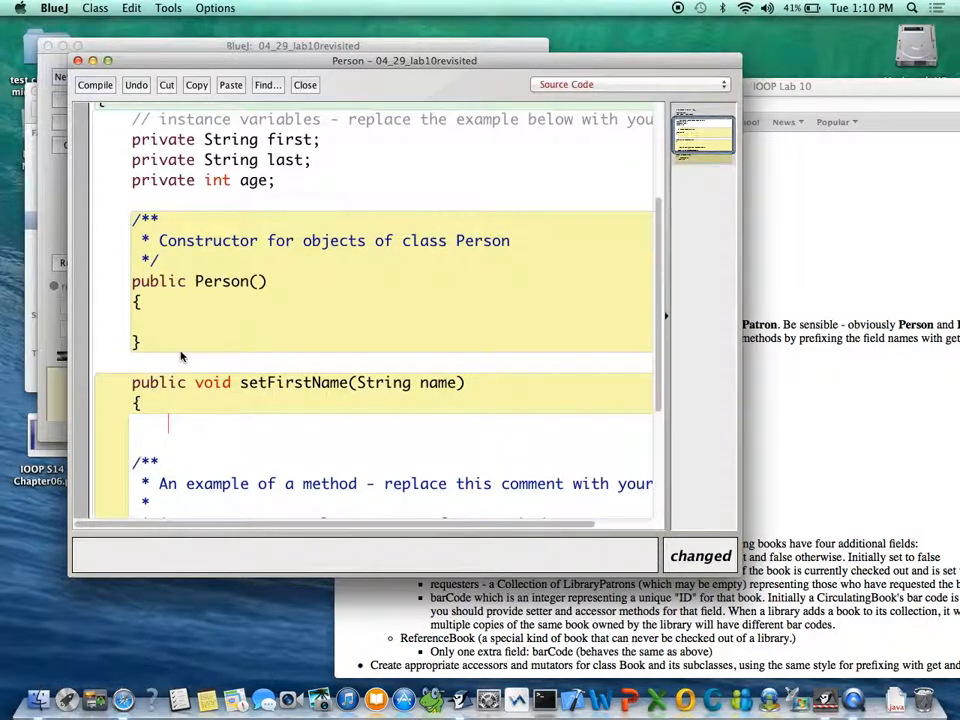
{"action": "type", "text": "first ="}
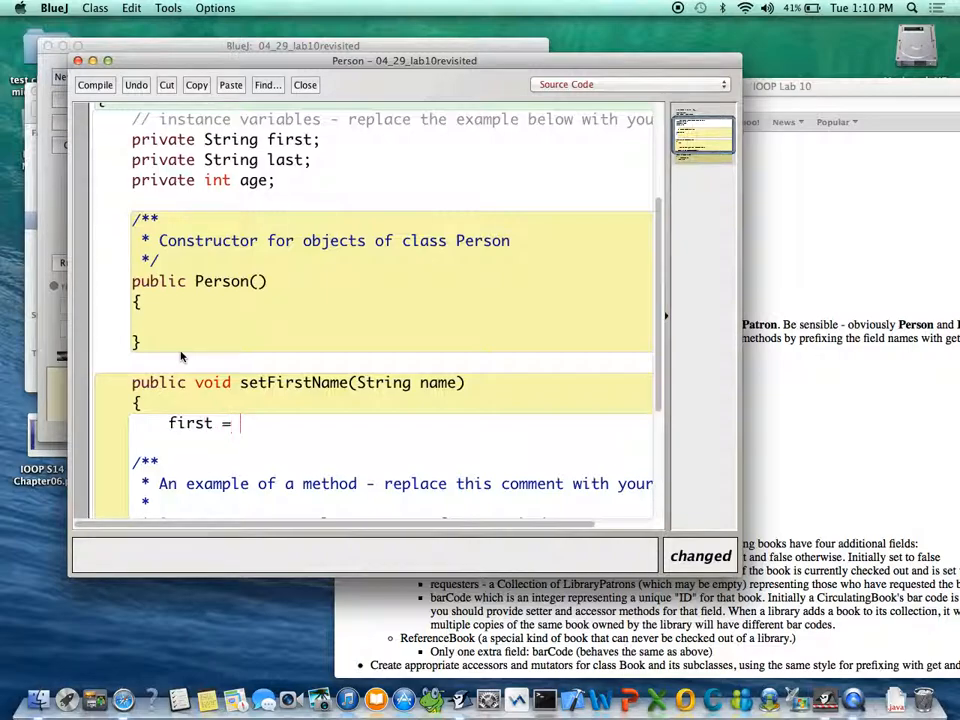
{"action": "type", "text": "name;"}
{"action": "type", "text": "}"}
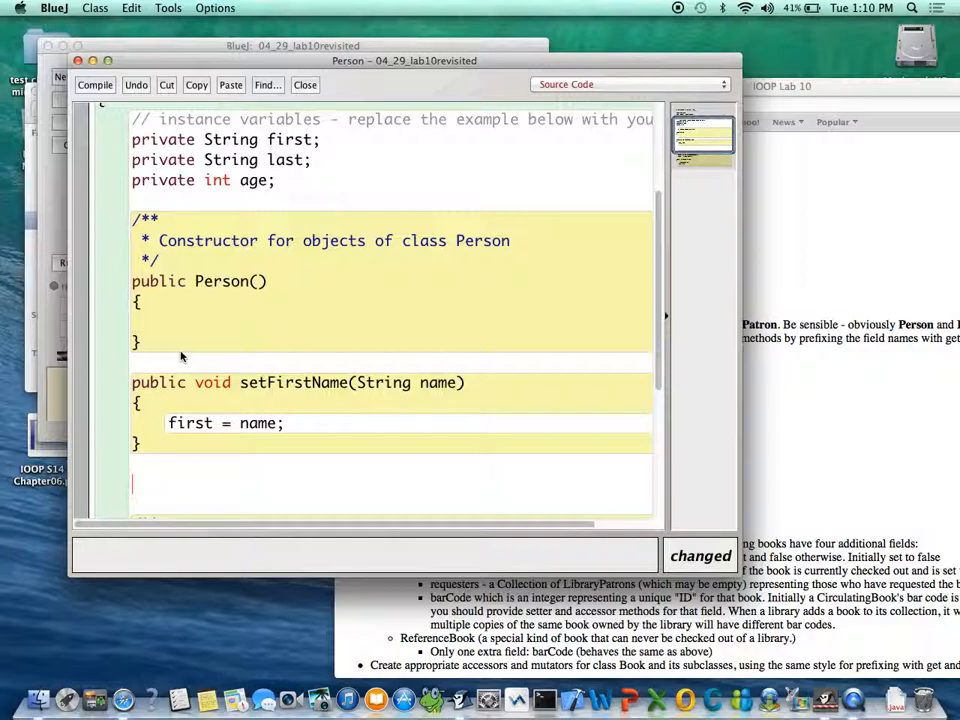
Step: Write public void setLastName(String name) with a body initially assigning first = name
{"action": "type", "text": "public"}
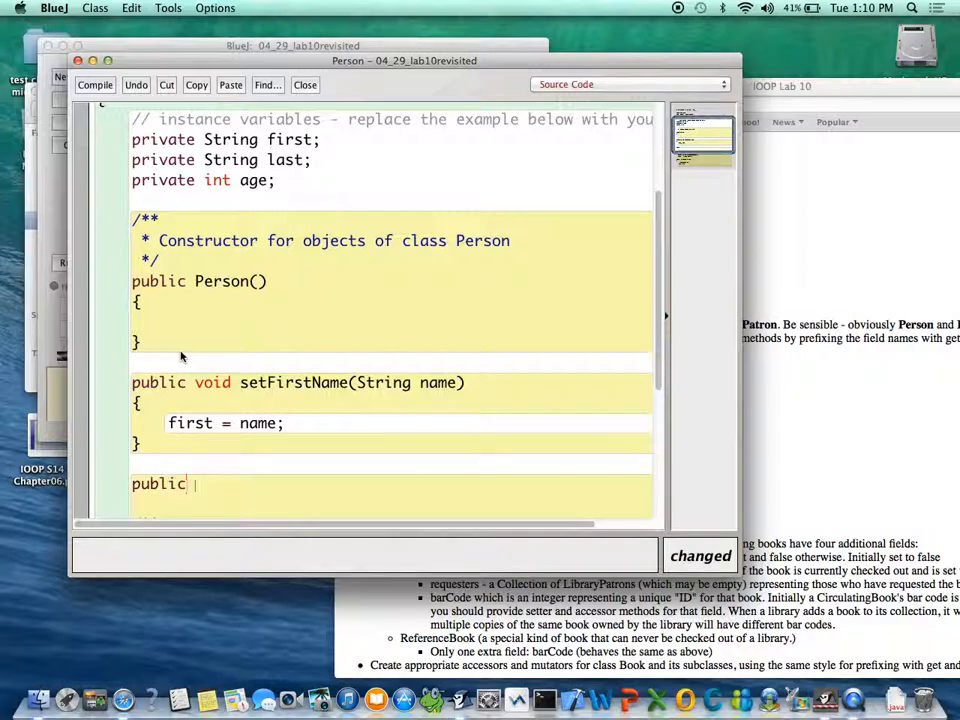
{"action": "type", "text": "void setL"}
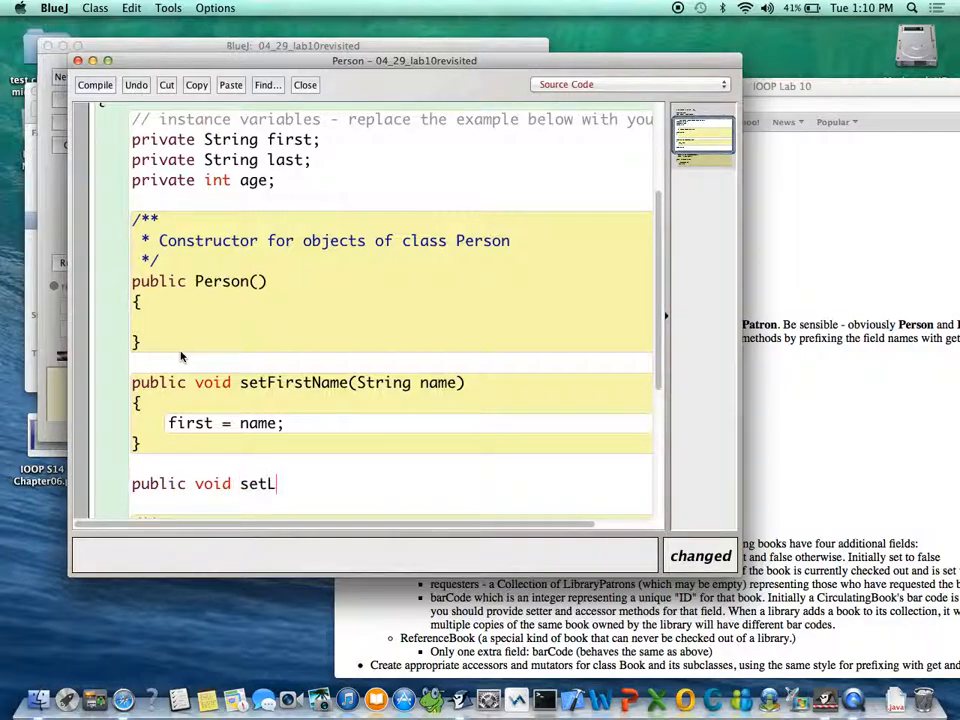
{"action": "type", "text": "astName"}
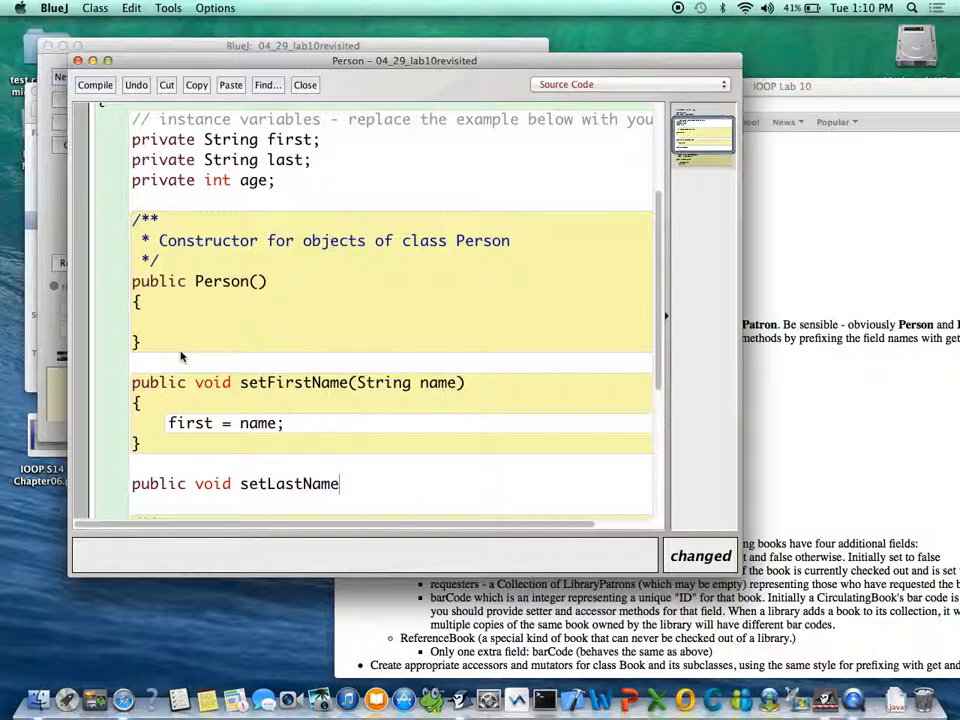
{"action": "type", "text": "(String name"}
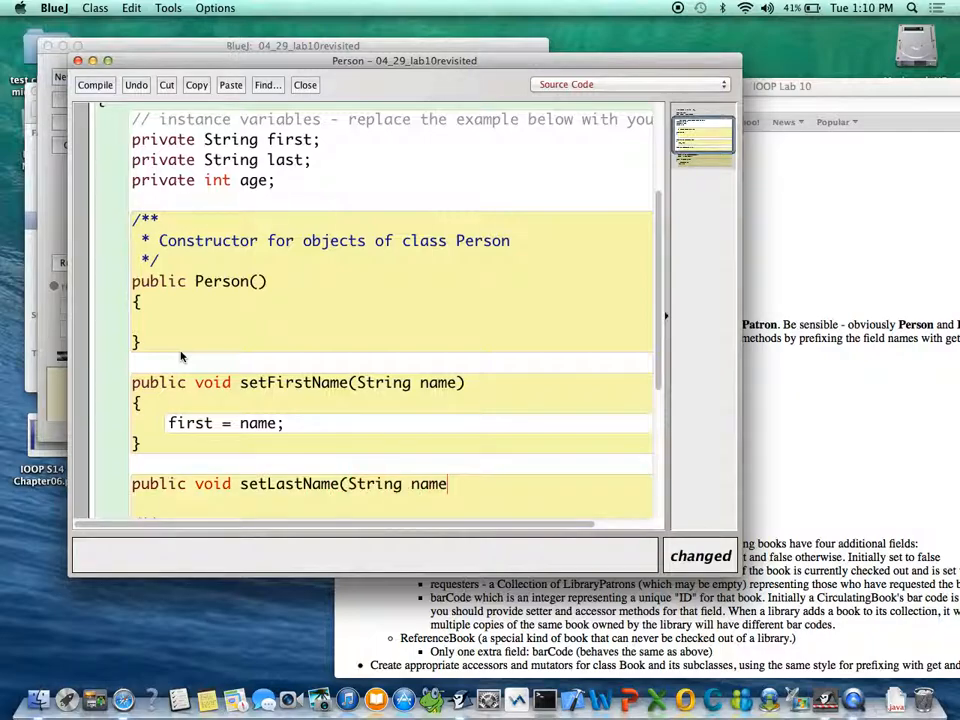
{"action": "scroll", "scroll_direction": "down", "scroll_amount": 3}
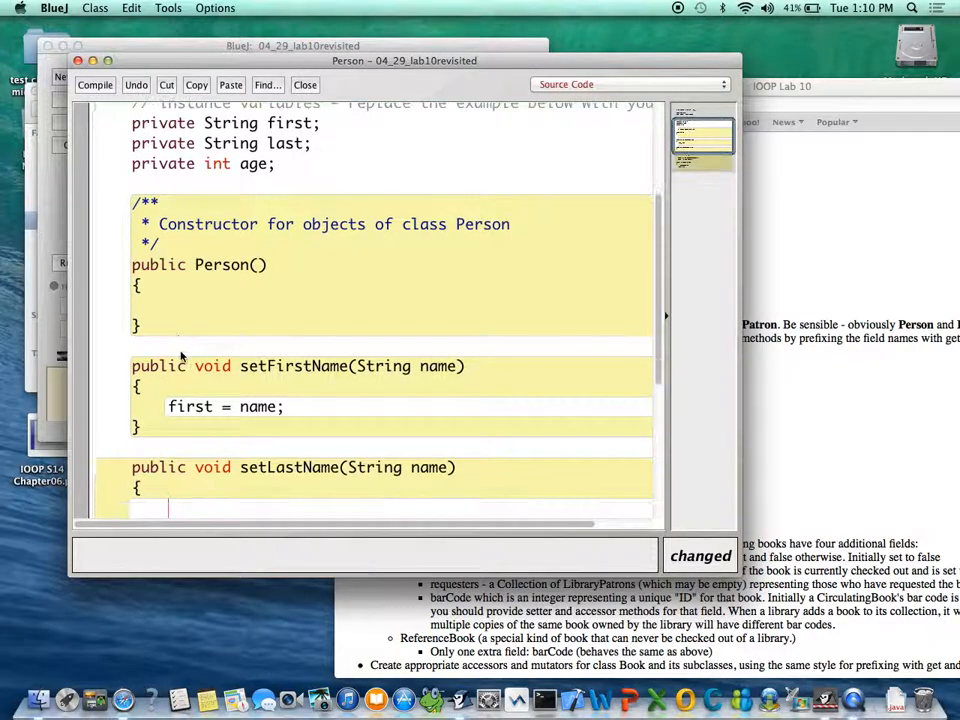
{"action": "type", "text": "first ="}
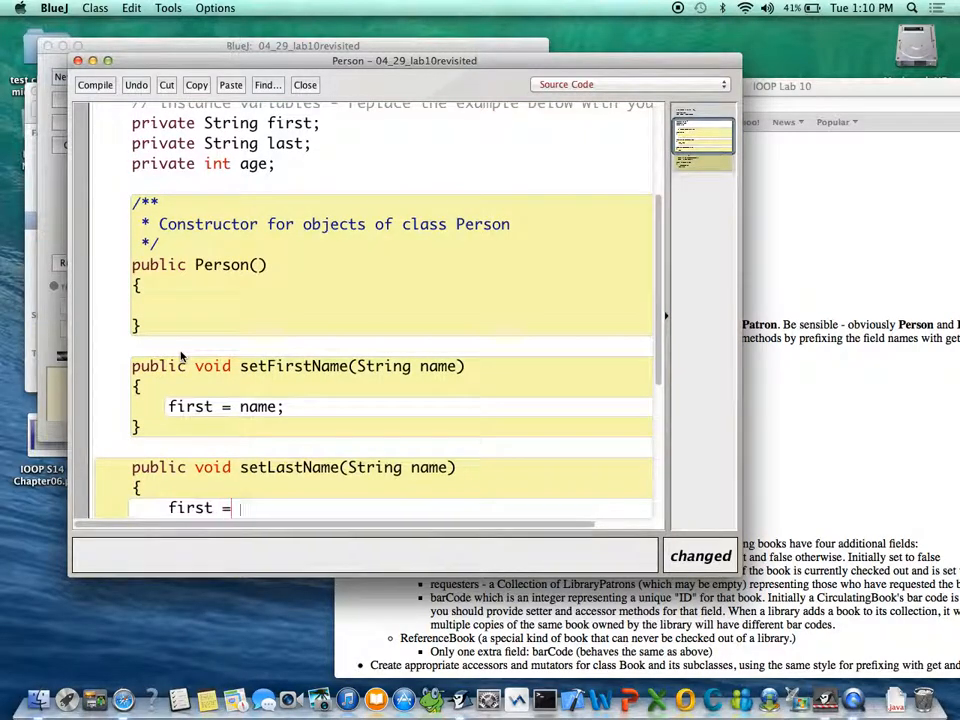
{"action": "type", "text": "name;"}
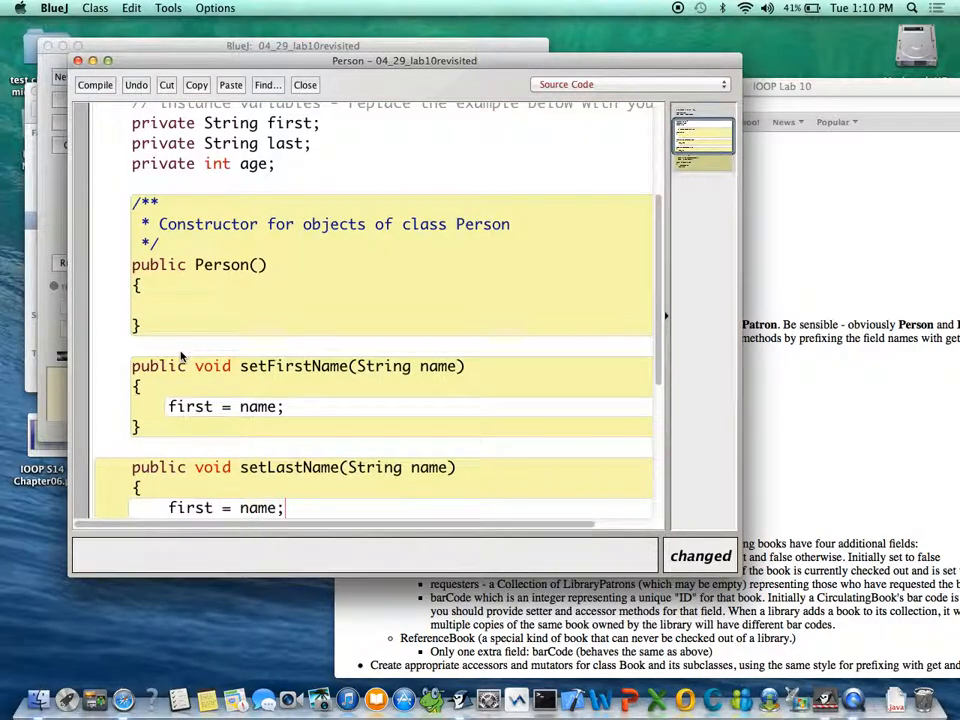
Step: Correct the setLastName body so it assigns last = name
{"action": "scroll", "scroll_direction": "down", "scroll_amount": 3}
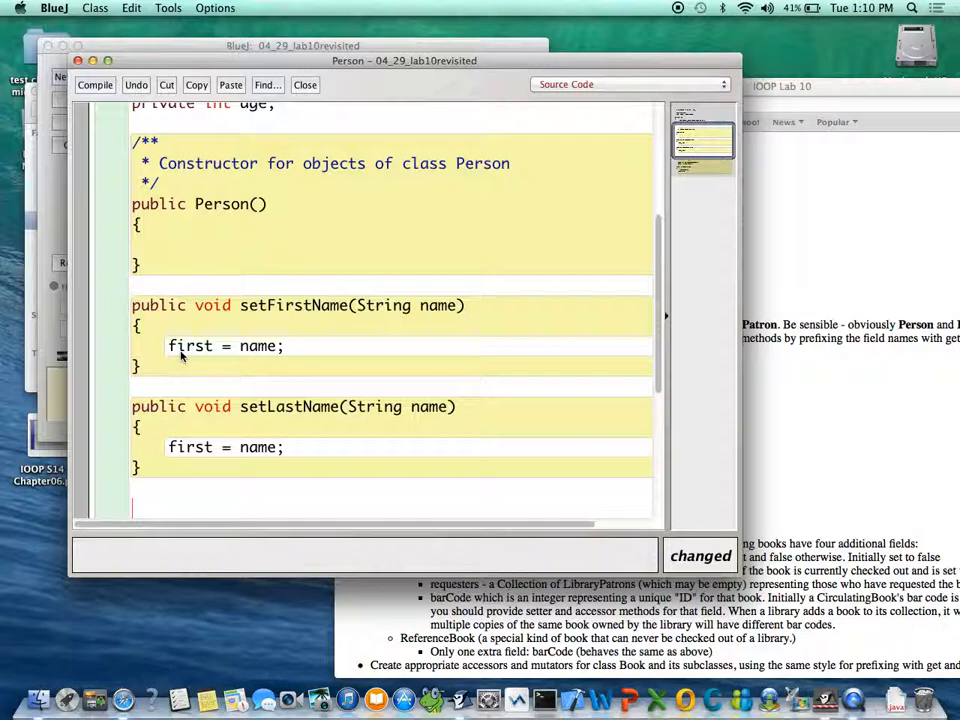
{"action": "double_click", "coordinate": [188, 448]}
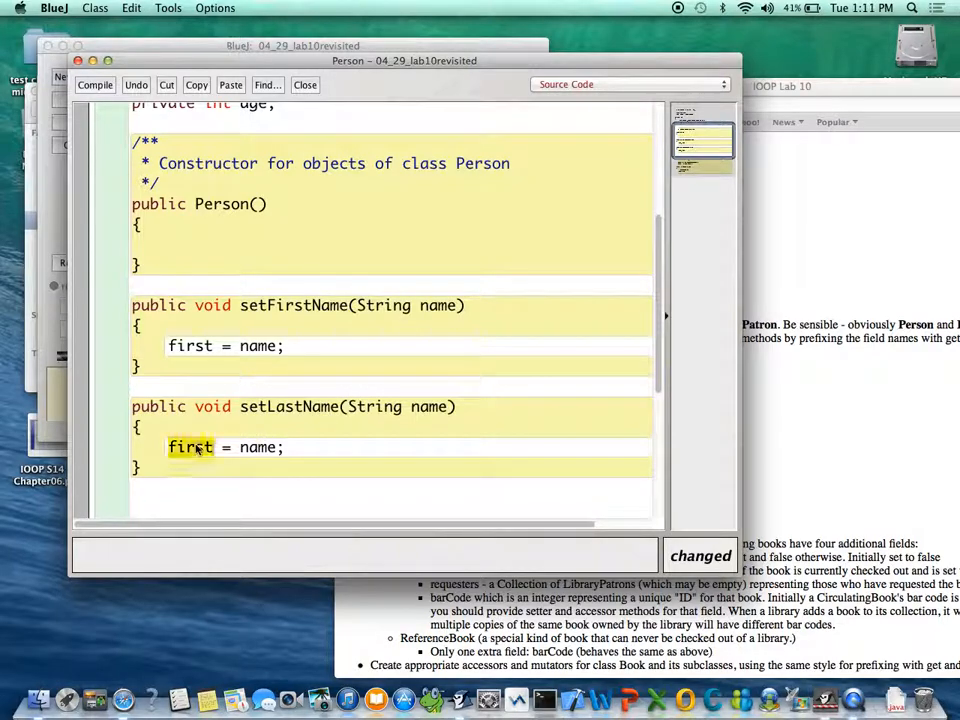
{"action": "type", "text": "last"}
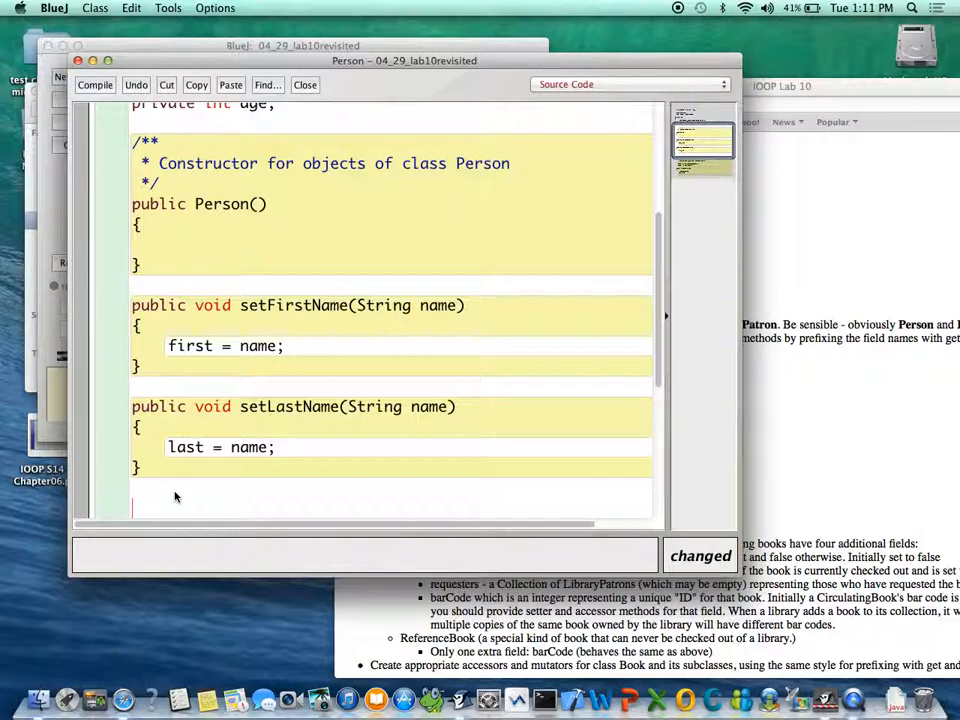
Step: Write setAge(int age) storing this.age = age when age >= 0
{"action": "type", "text": "public"}
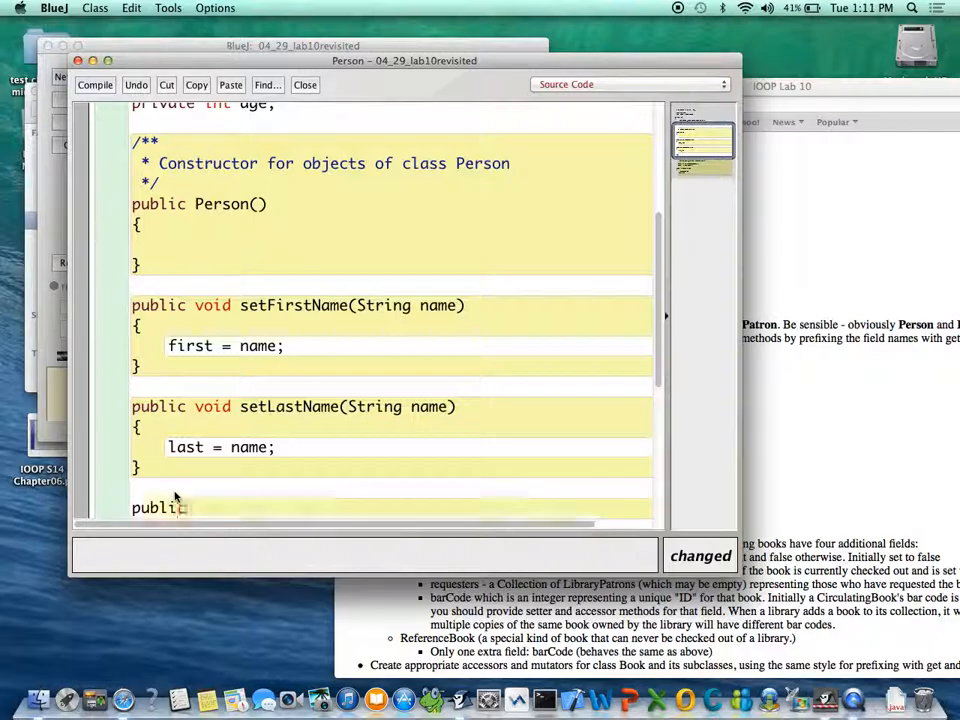
{"action": "type", "text": "void set"}
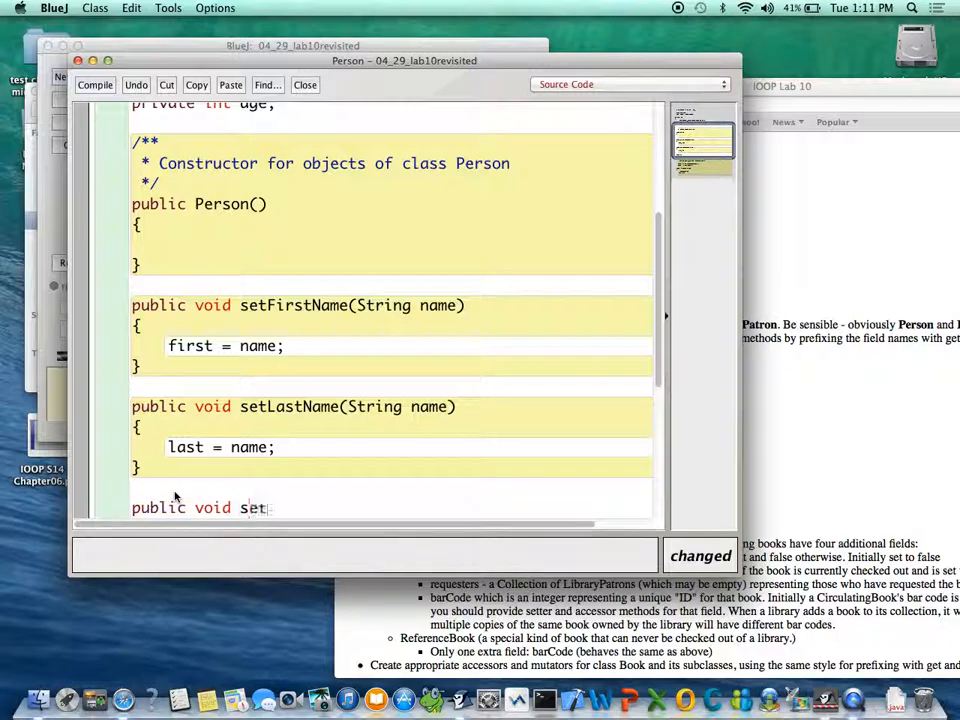
{"action": "type", "text": "Age("}
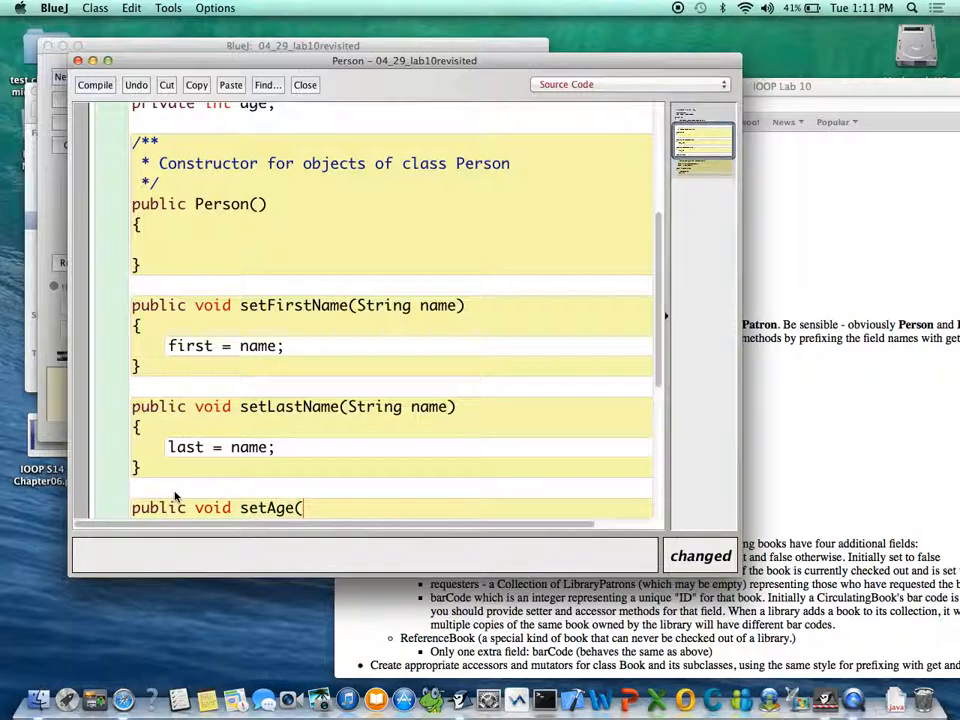
{"action": "type", "text": "int age)"}
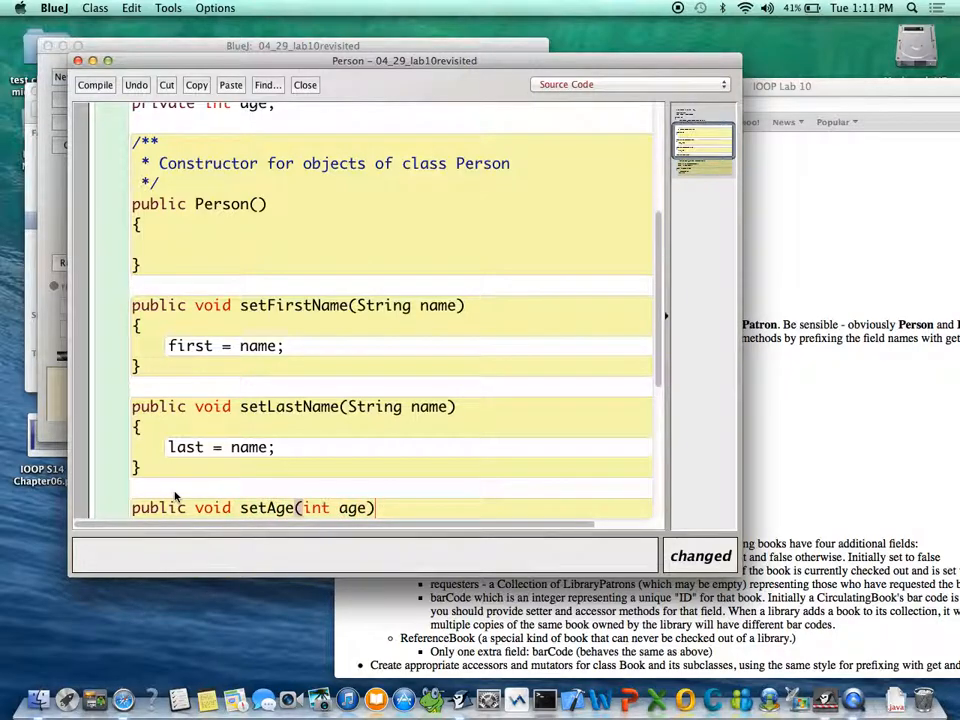
{"action": "type", "text": "if"}
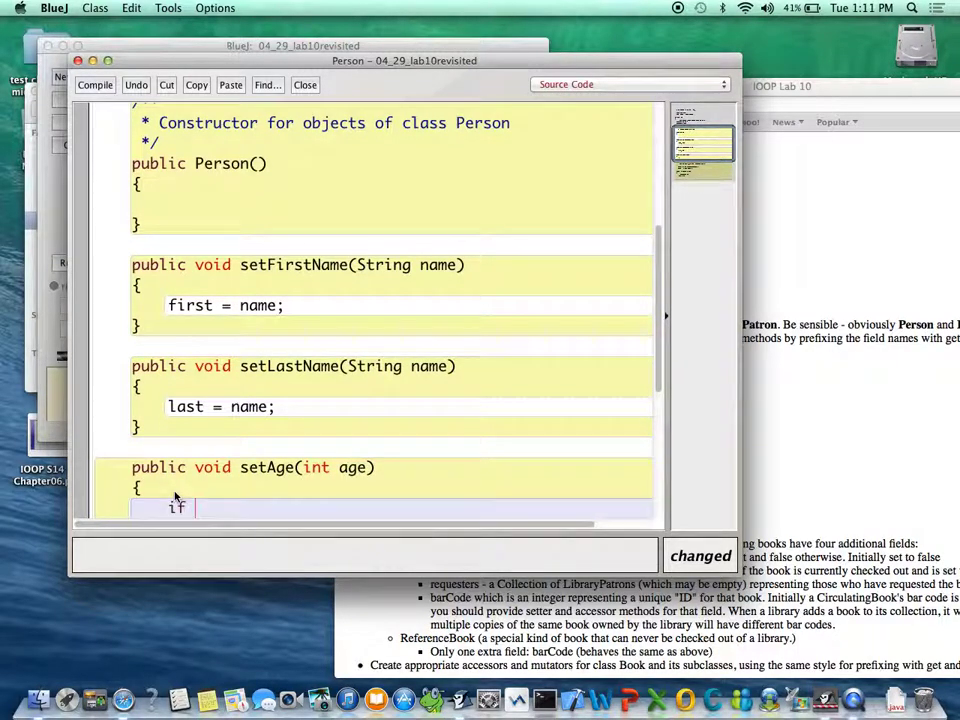
{"action": "type", "text": "(age >"}
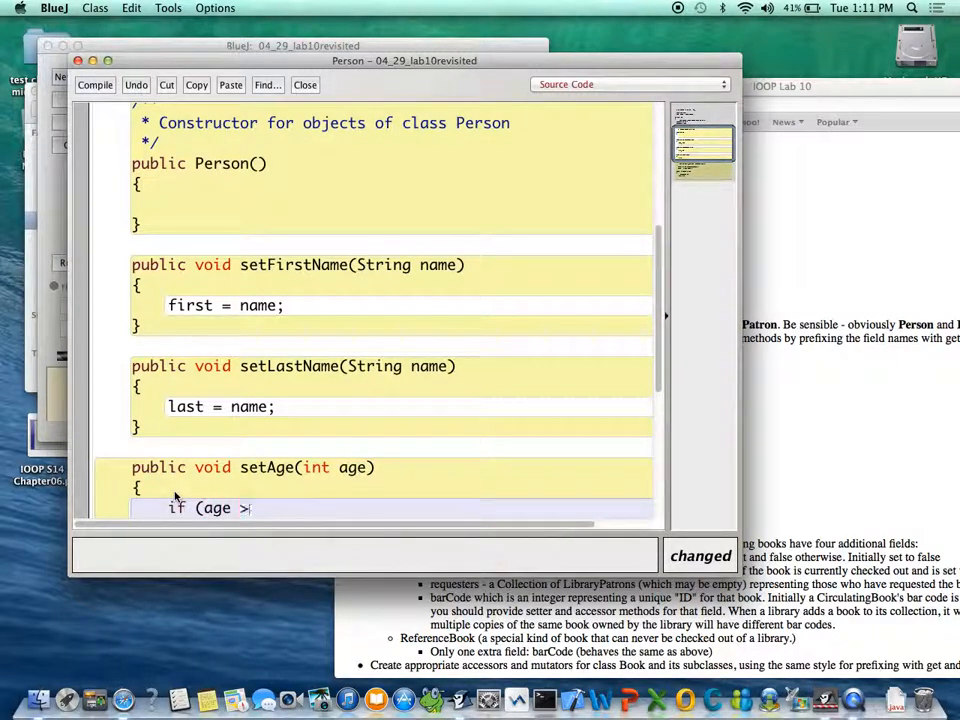
{"action": "type", "text": "=0"}
{"action": "type", "text": "{"}
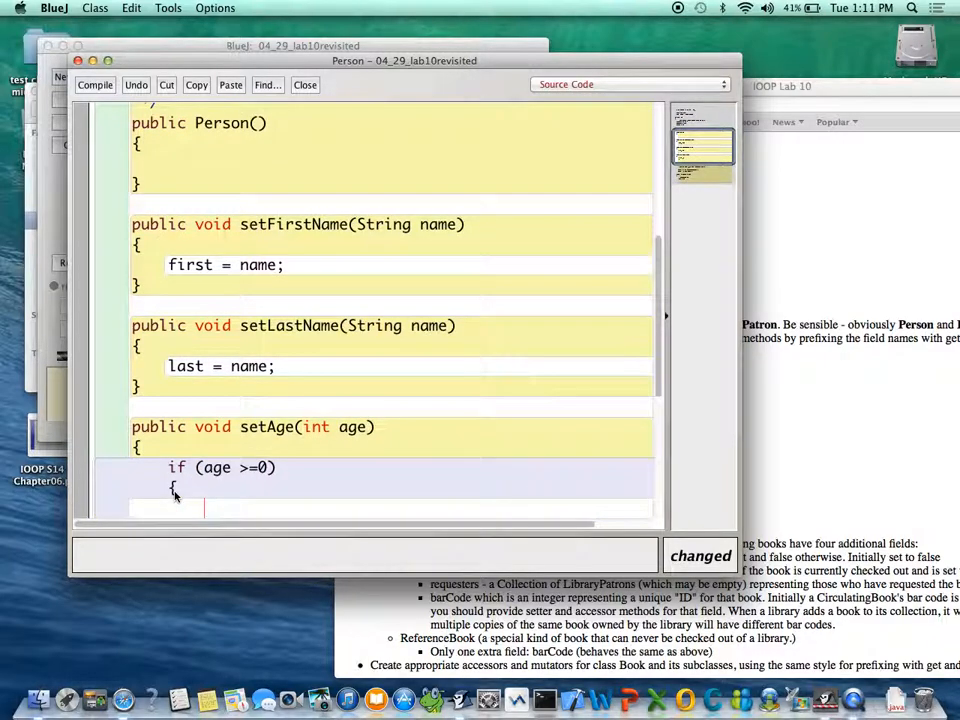
{"action": "type", "text": "this.a"}
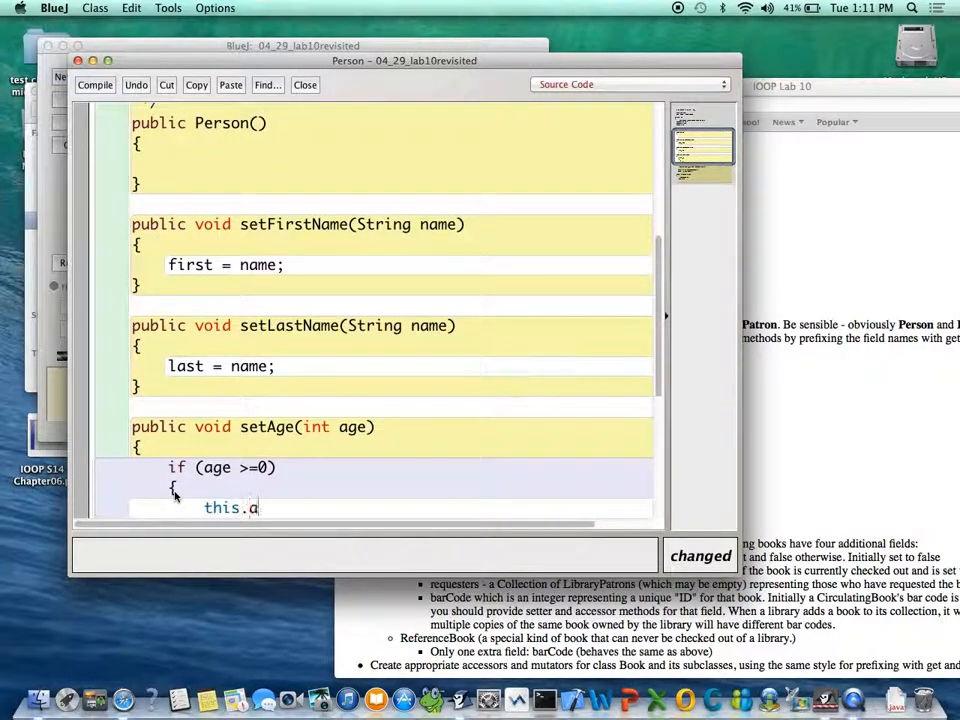
{"action": "type", "text": "ge = age"}
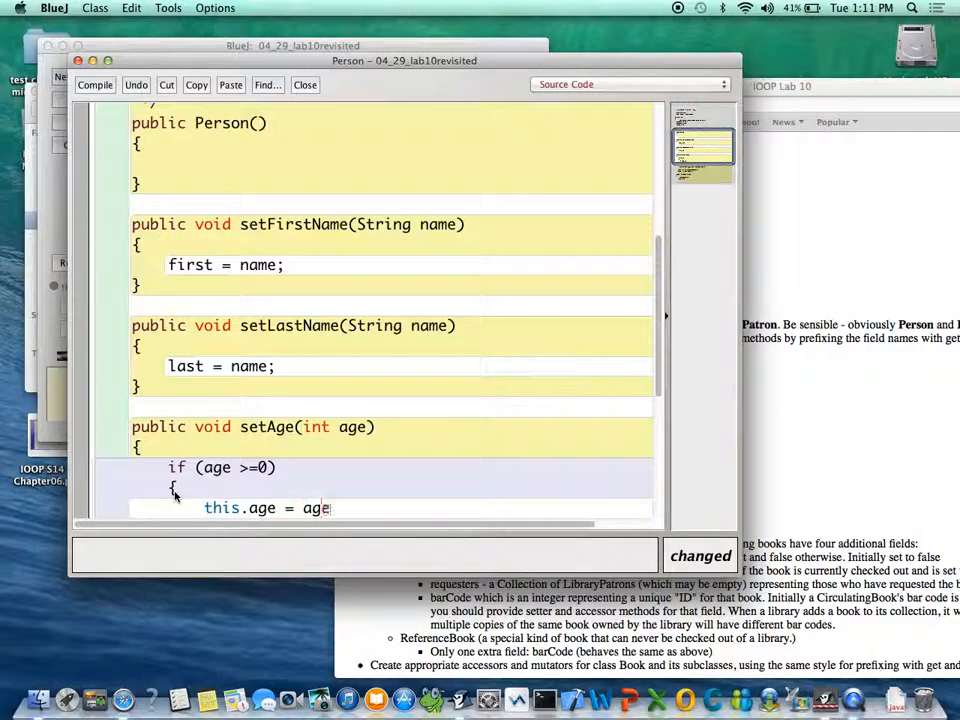
Step: Add the else branch that sets age to 18
{"action": "type", "text": "else"}
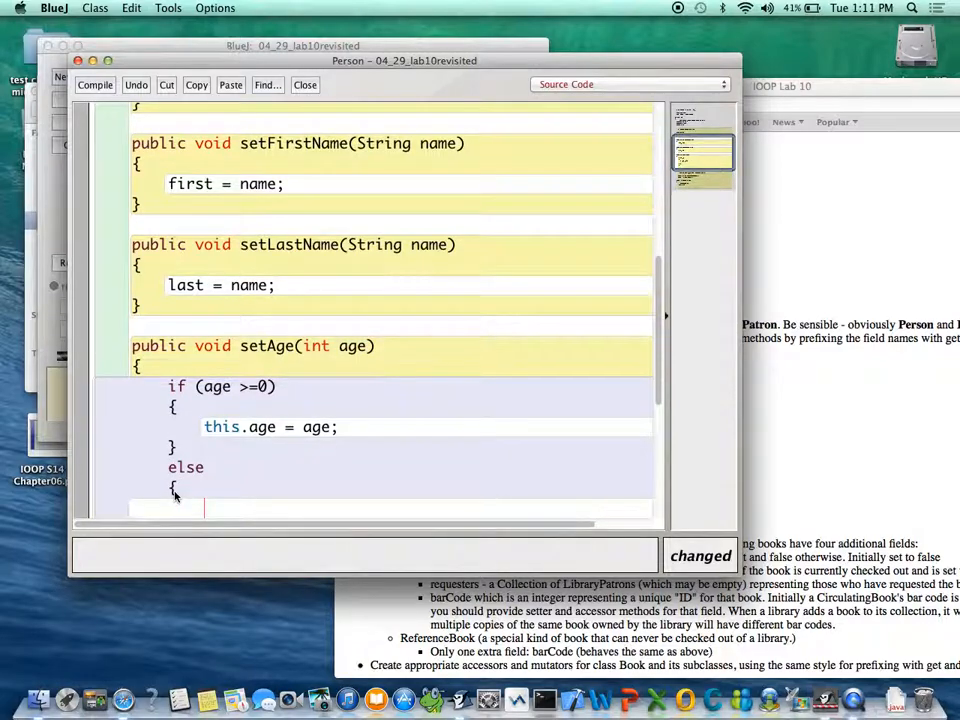
{"action": "type", "text": "age"}
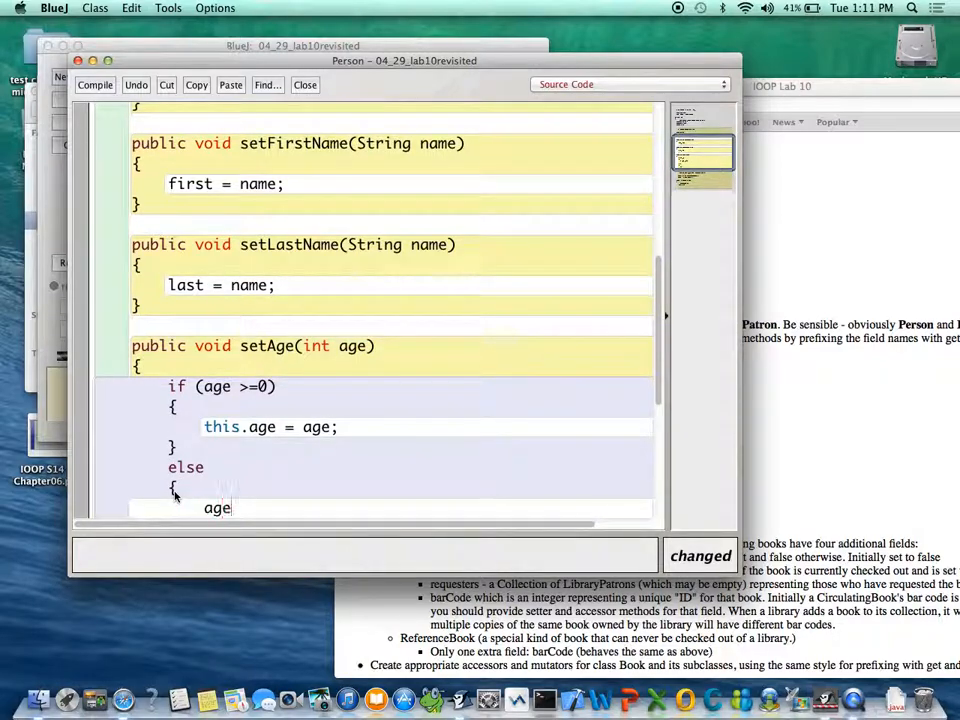
{"action": "type", "text": "= 18;"}
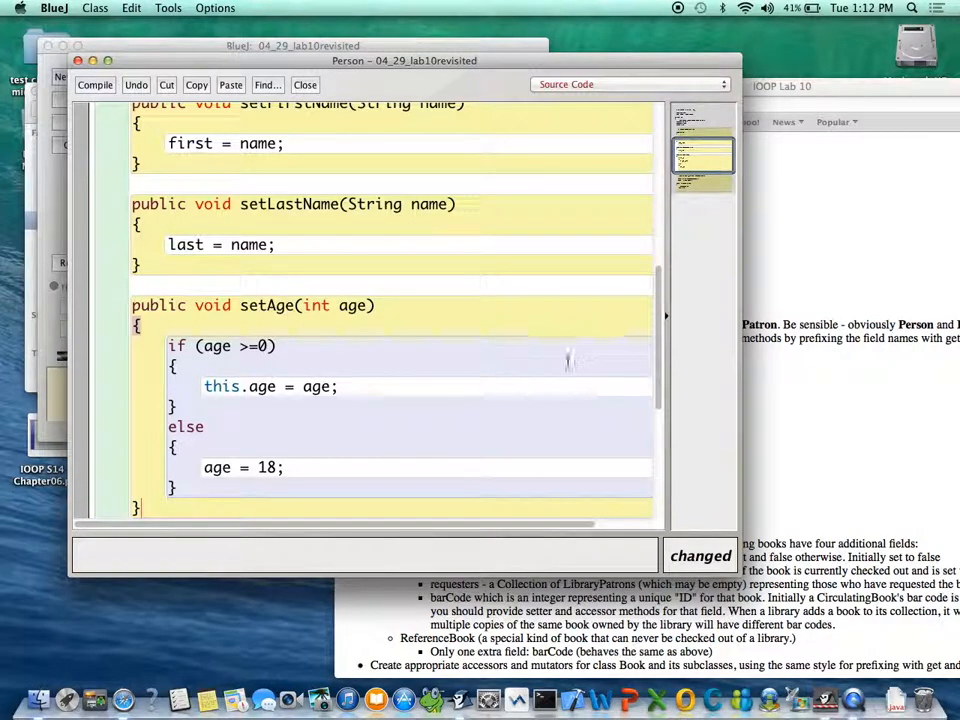
Step: Create a new class named BookAuthor in the project
{"action": "scroll", "scroll_direction": "down", "scroll_amount": 3}
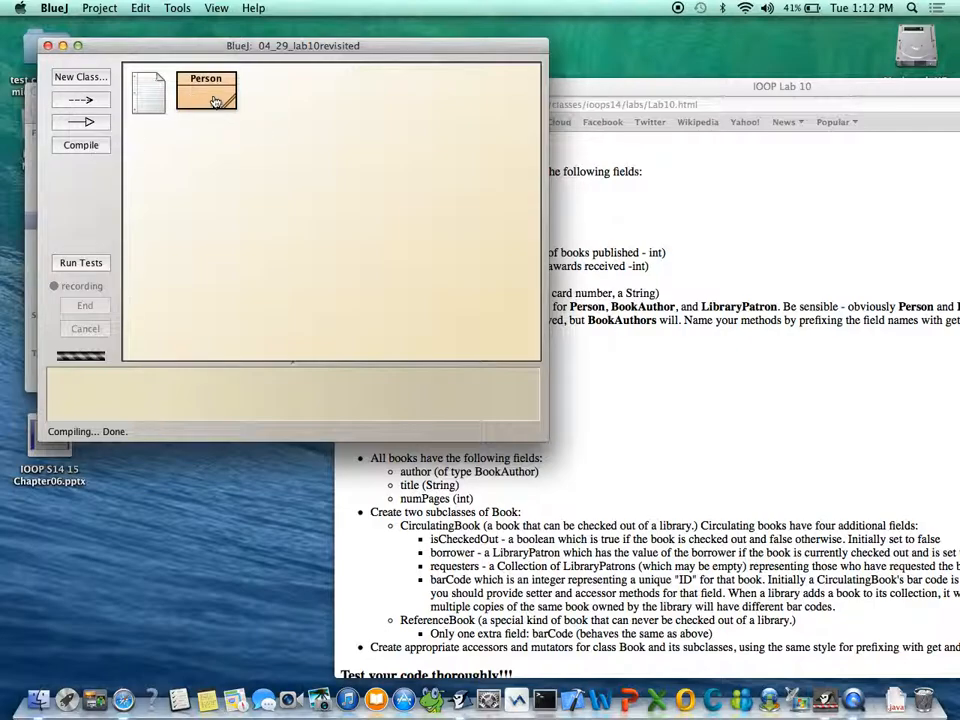
{"action": "left_click", "coordinate": [80, 76]}
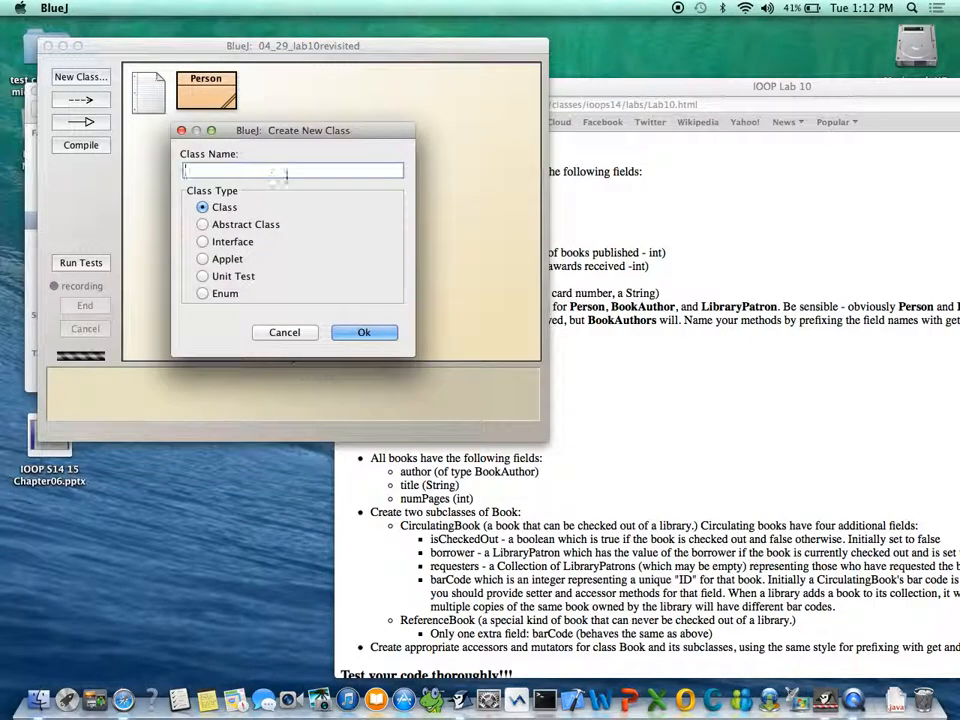
{"action": "type", "text": "BookA"}
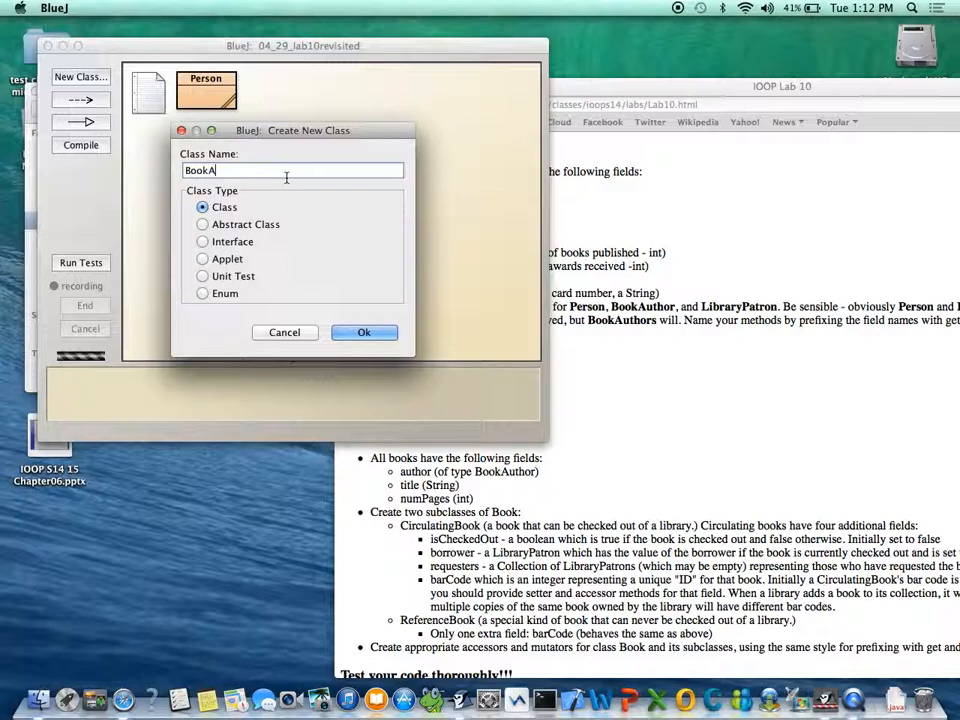
{"action": "type", "text": "uthor"}
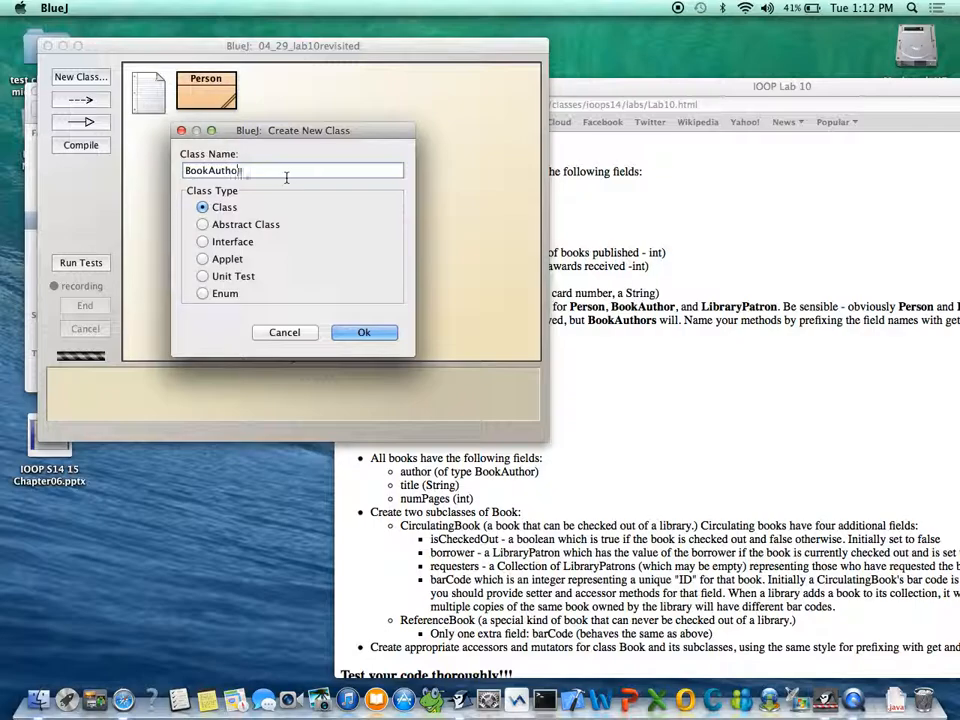
{"action": "left_click", "coordinate": [364, 332]}
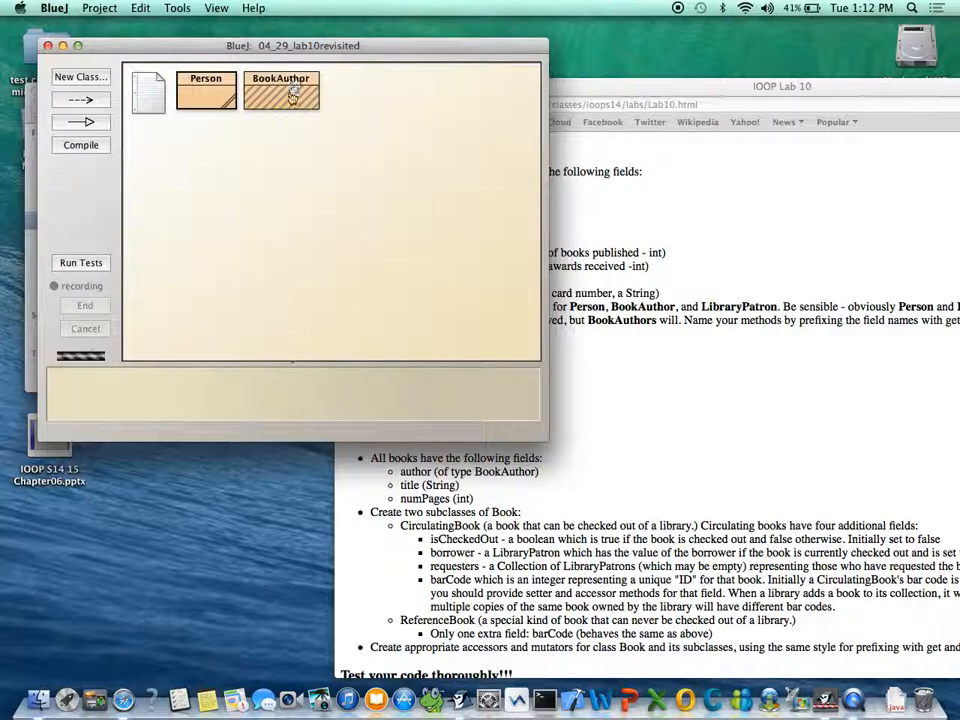
Step: Make the BookAuthor header read extends Person
{"action": "double_click", "coordinate": [280, 90]}
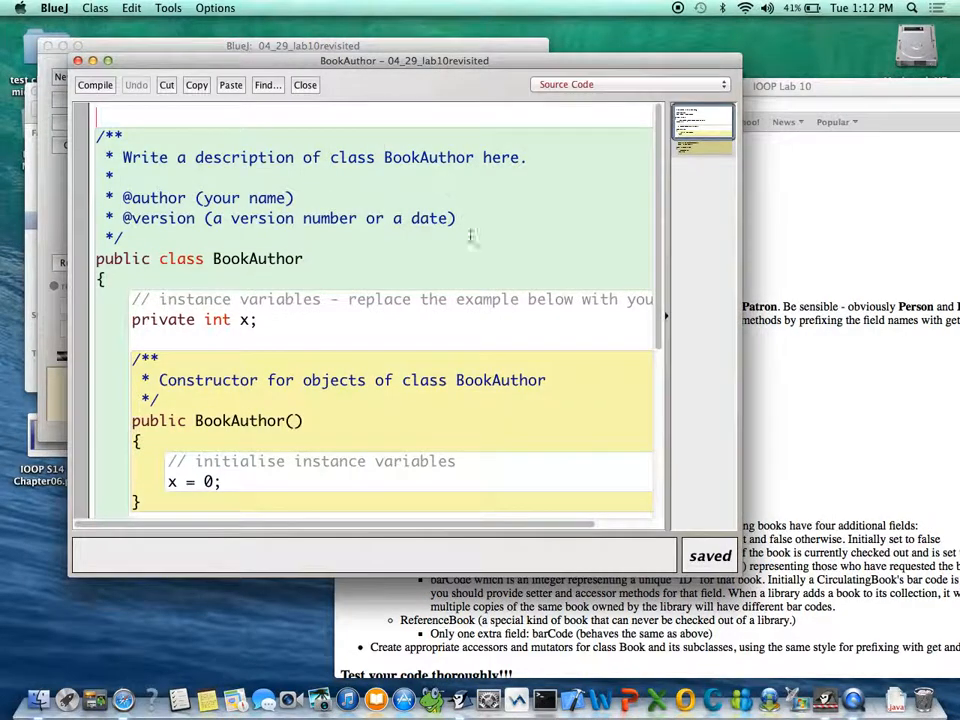
{"action": "type", "text": "extends p"}
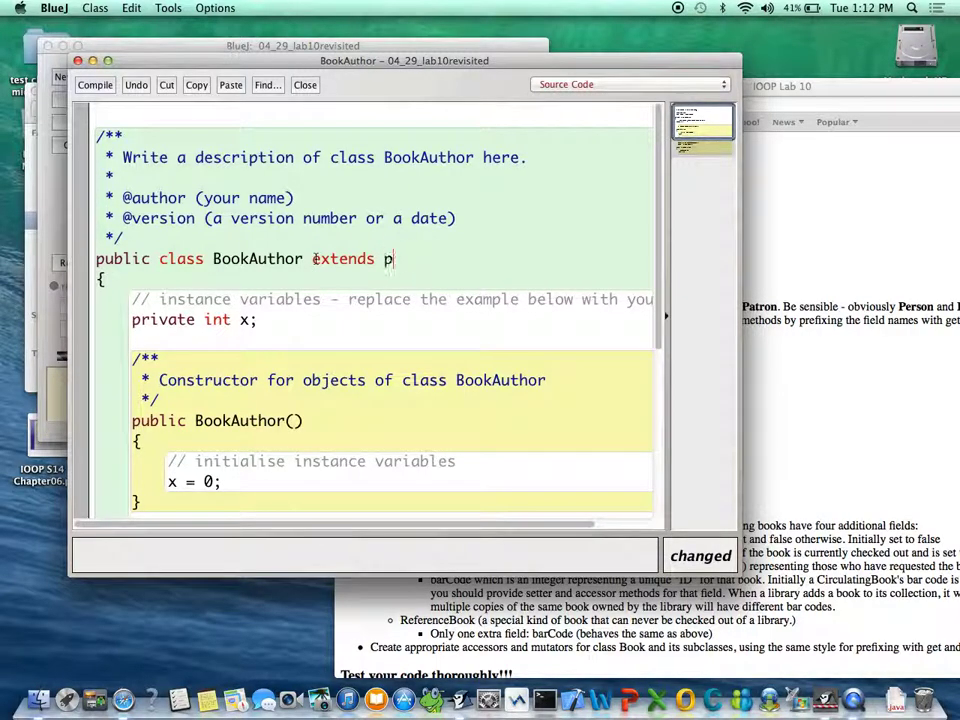
{"action": "type", "text": "erson"}
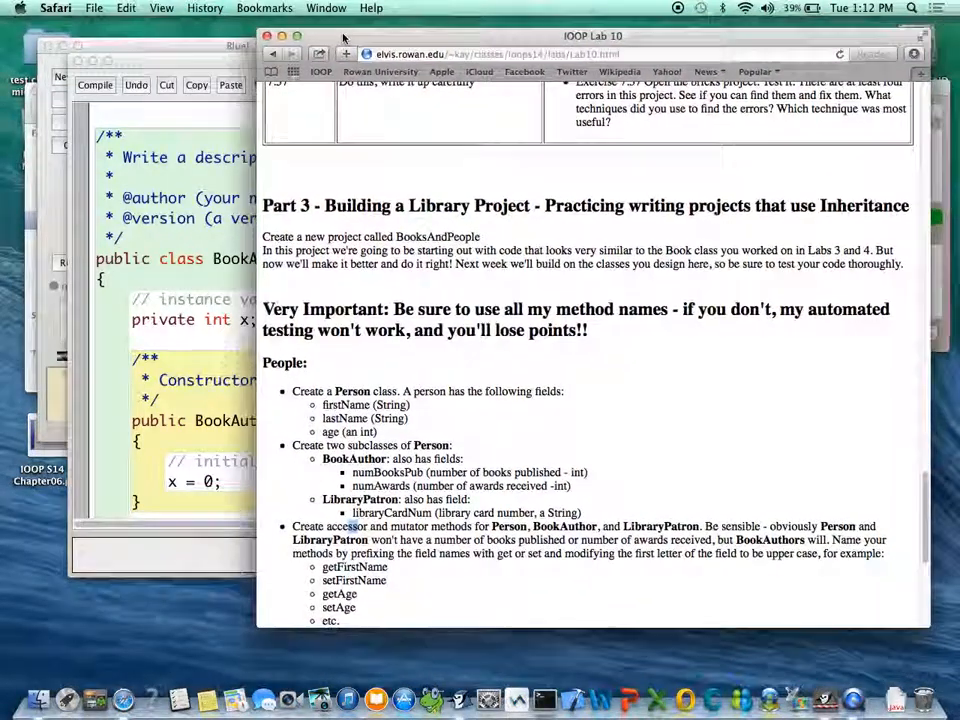
Step: Replace the sample field with private int numBooks and private int numAwards
{"action": "scroll", "scroll_direction": "down", "scroll_amount": 3}
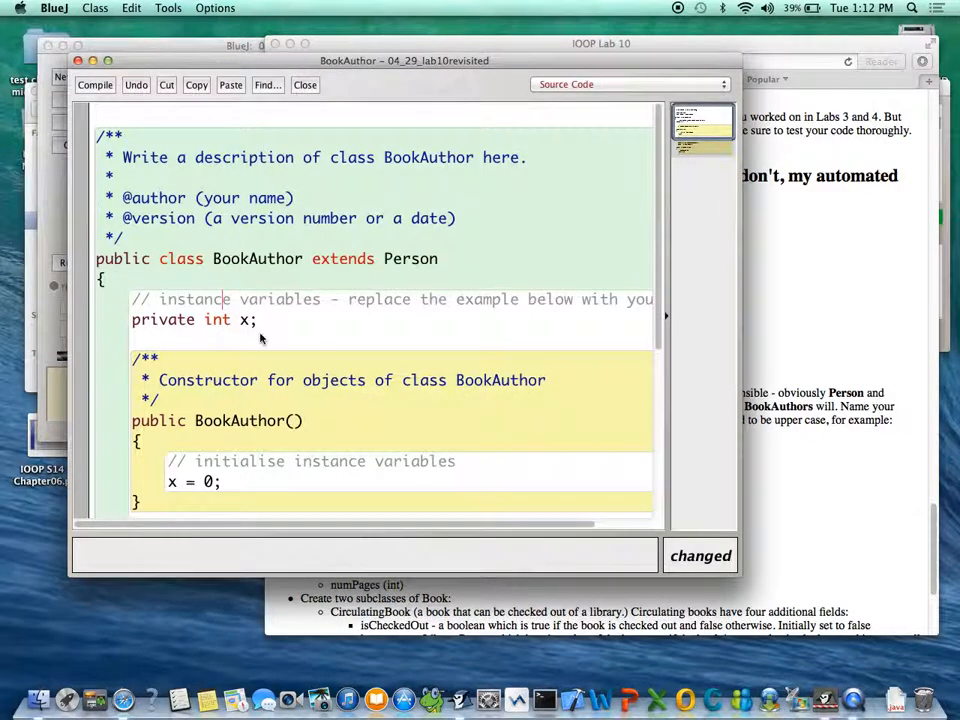
{"action": "scroll", "scroll_direction": "down", "scroll_amount": 3}
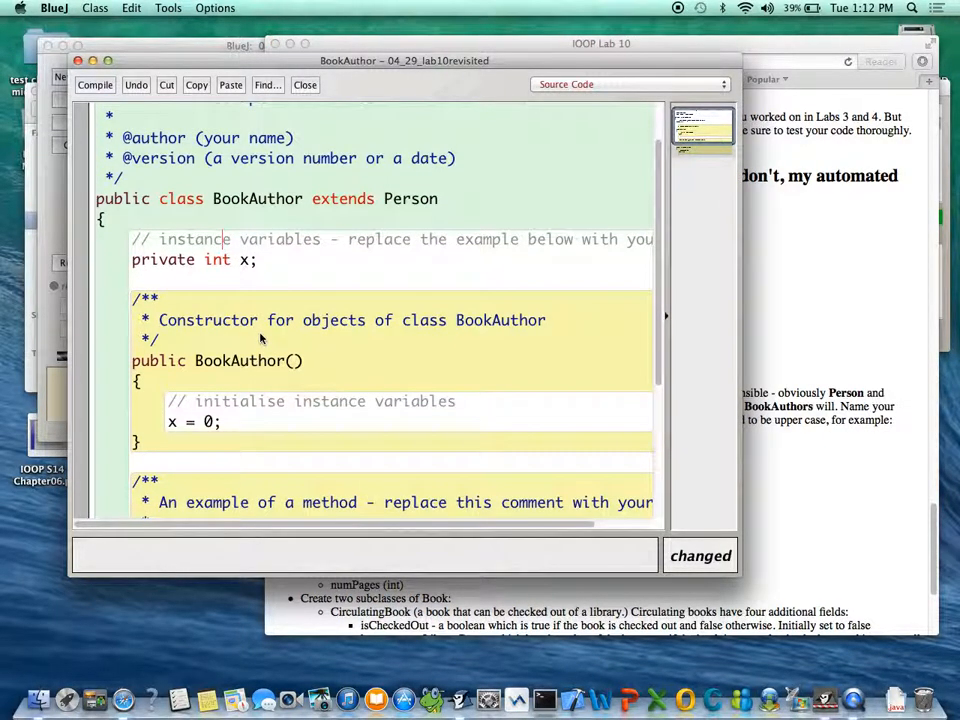
{"action": "double_click", "coordinate": [244, 260]}
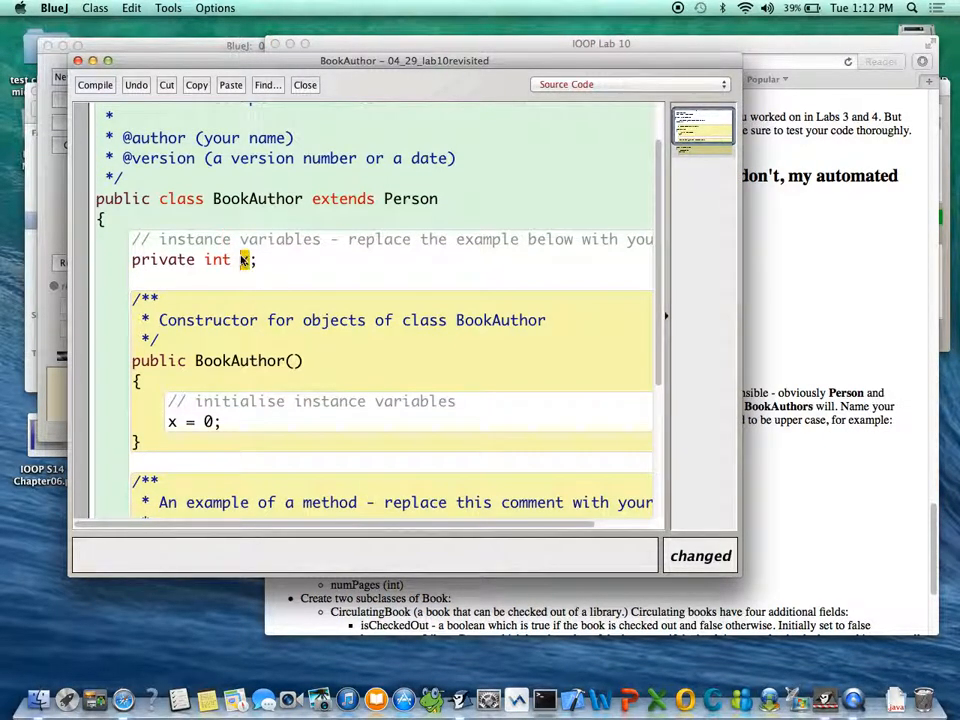
{"action": "type", "text": "numBooks"}
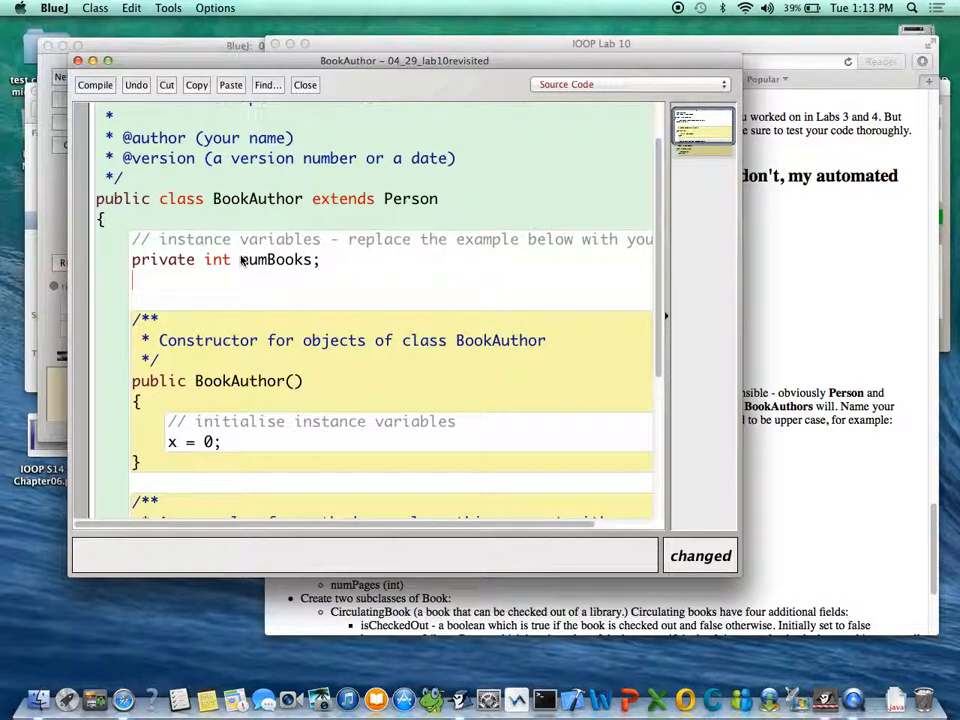
{"action": "type", "text": "private int"}
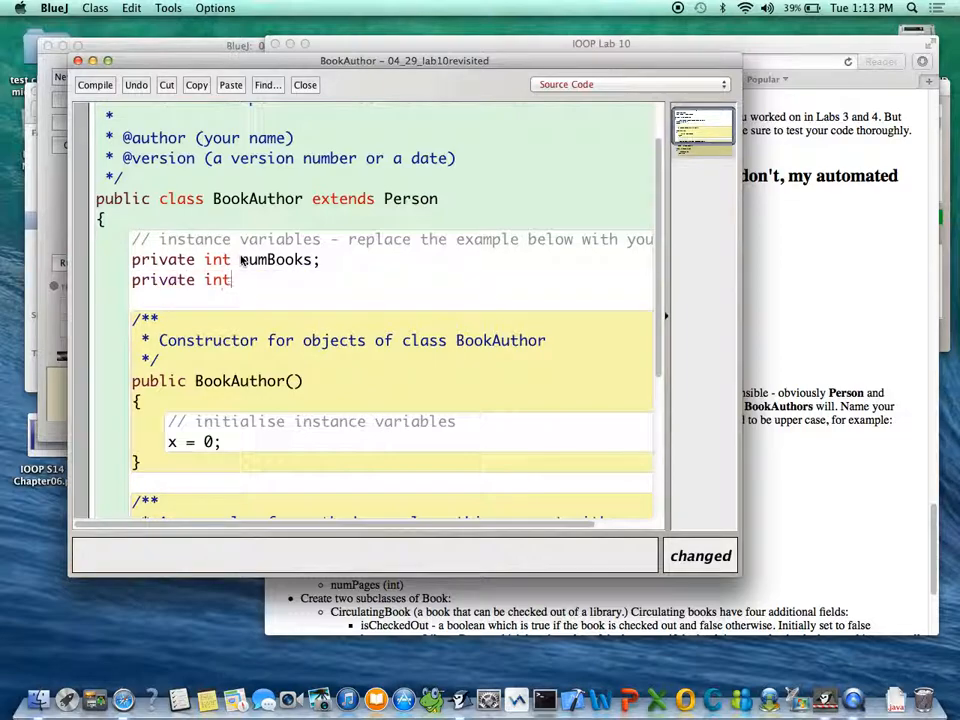
{"action": "type", "text": "numAwards;"}
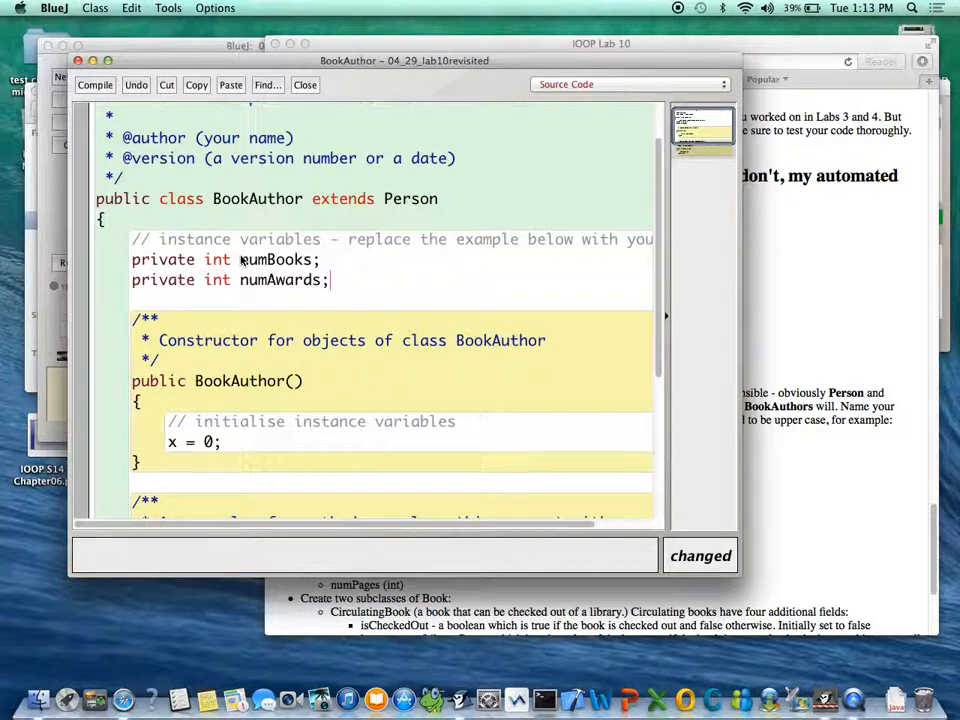
{"action": "scroll", "scroll_direction": "down", "scroll_amount": 3}
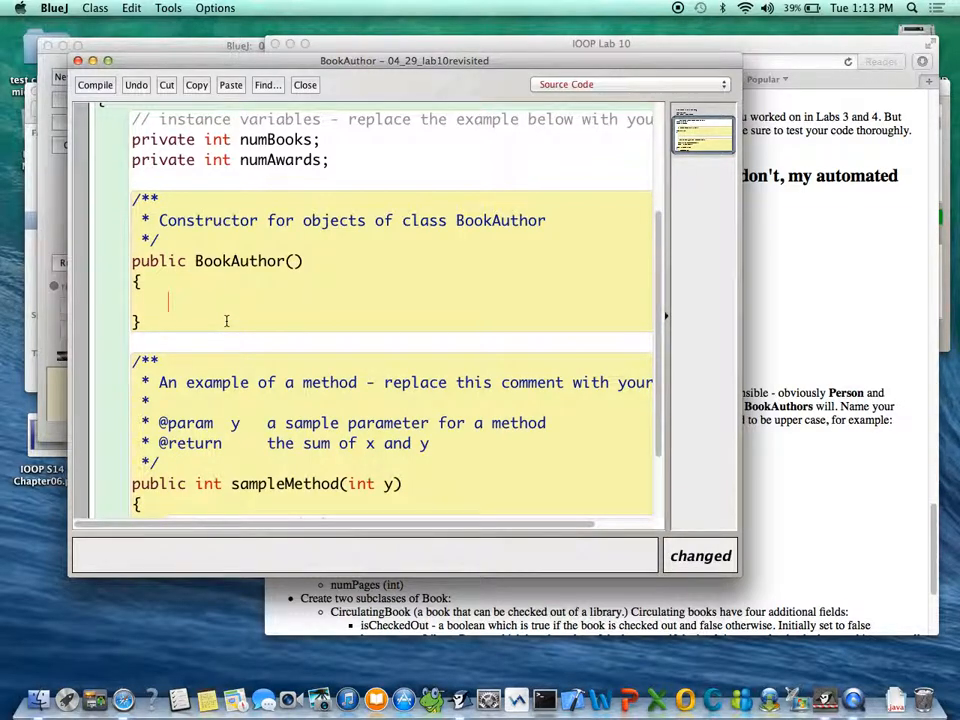
Step: Fill the BookAuthor constructor with super(); numBooks = 0; numAwards = 0;
{"action": "type", "text": "super"}
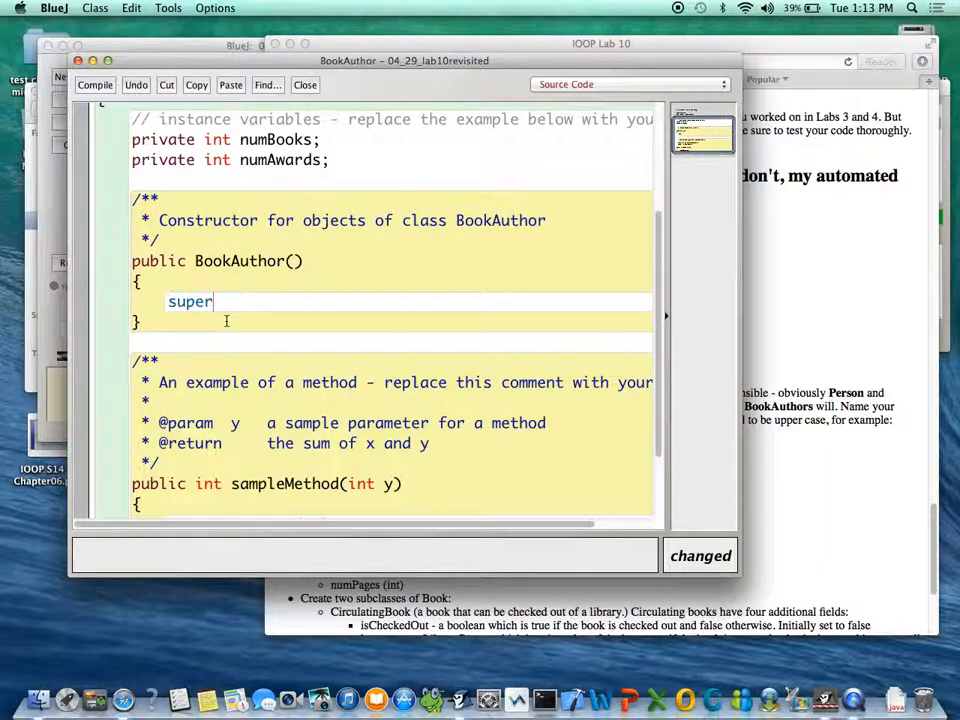
{"action": "type", "text": "()"}
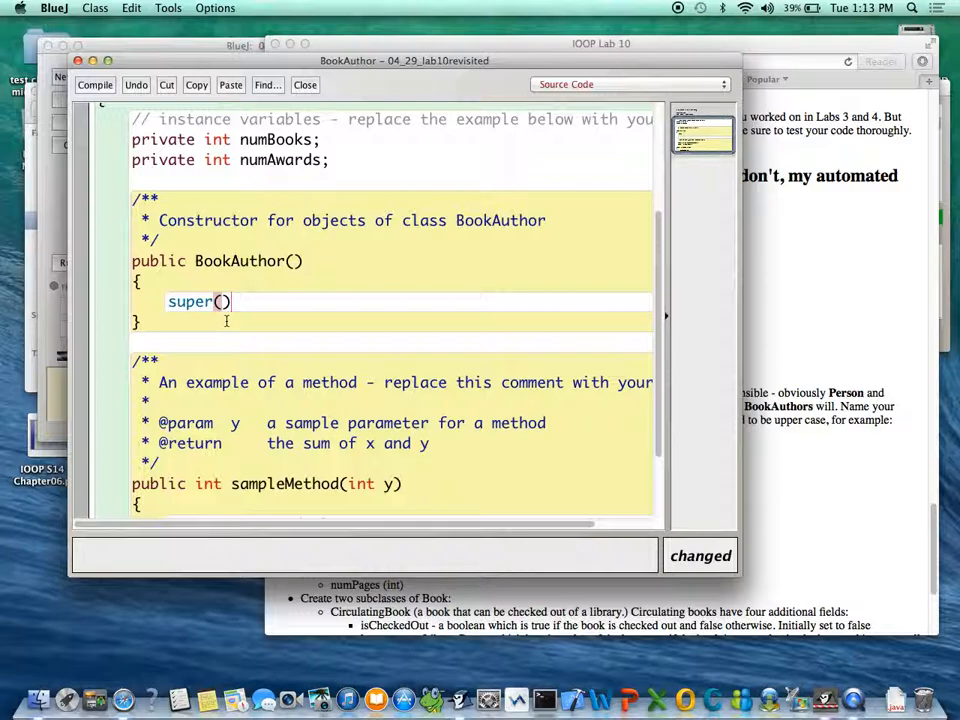
{"action": "type", "text": ";"}
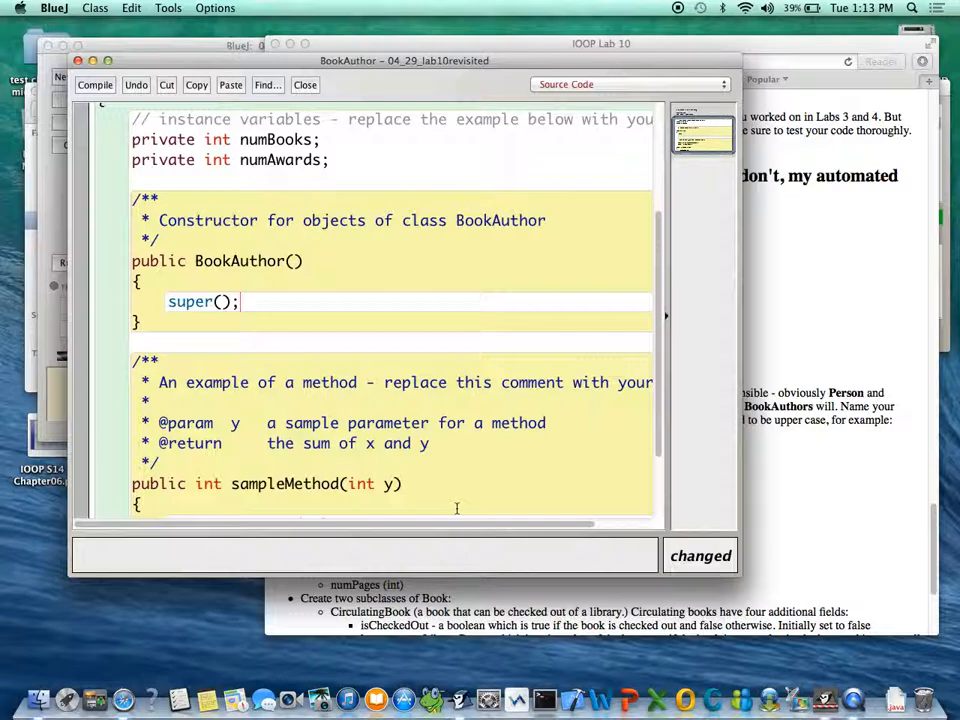
{"action": "key", "text": "Return"}
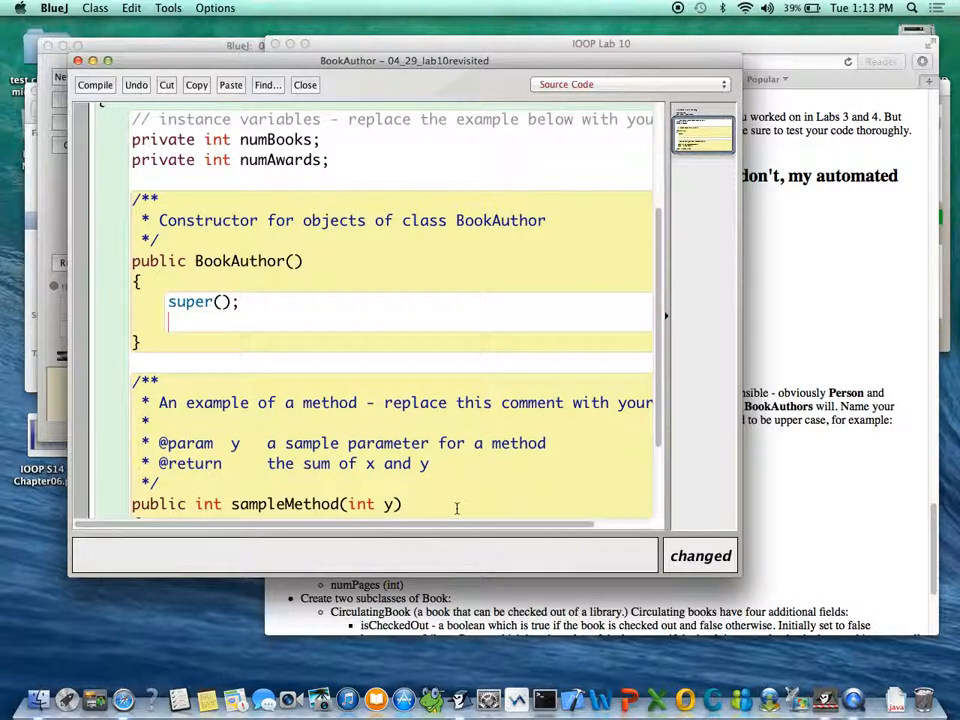
{"action": "type", "text": "num"}
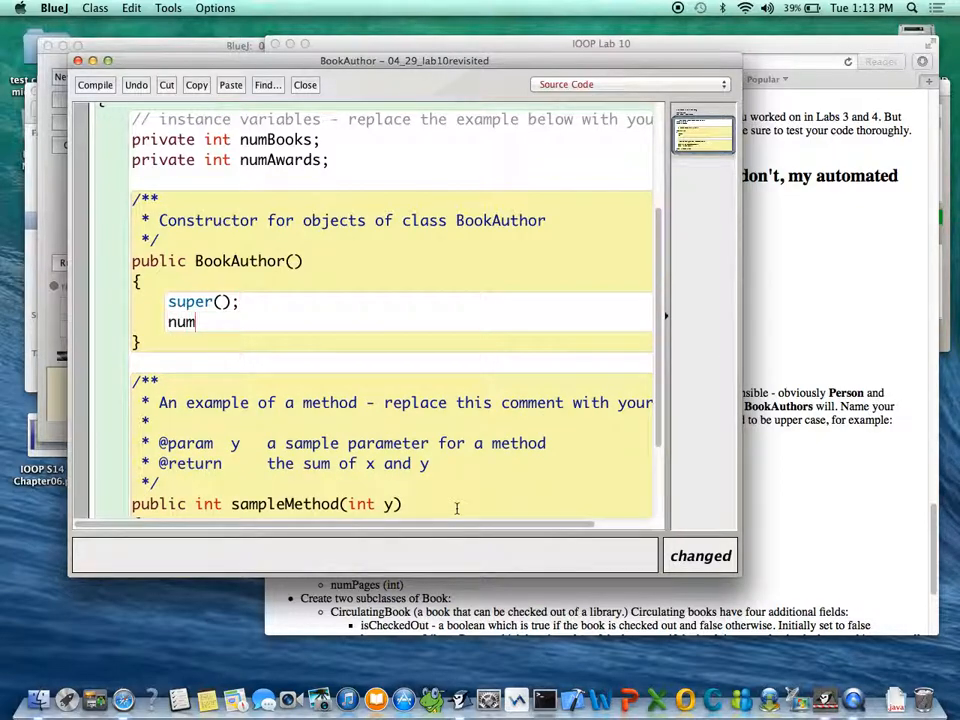
{"action": "type", "text": "Books = 0"}
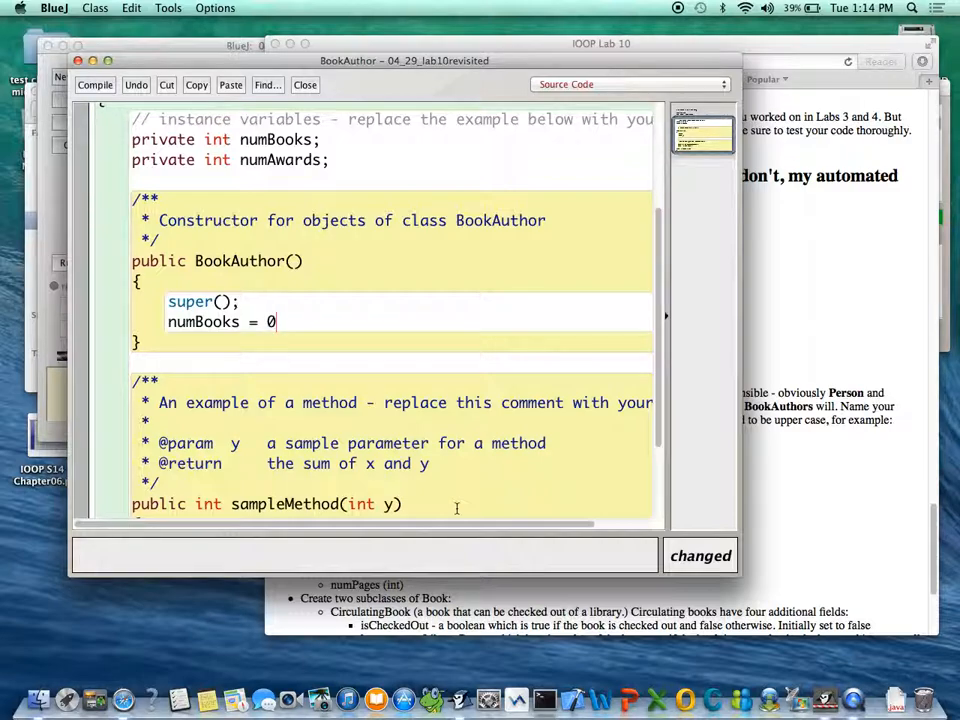
{"action": "type", "text": ";"}
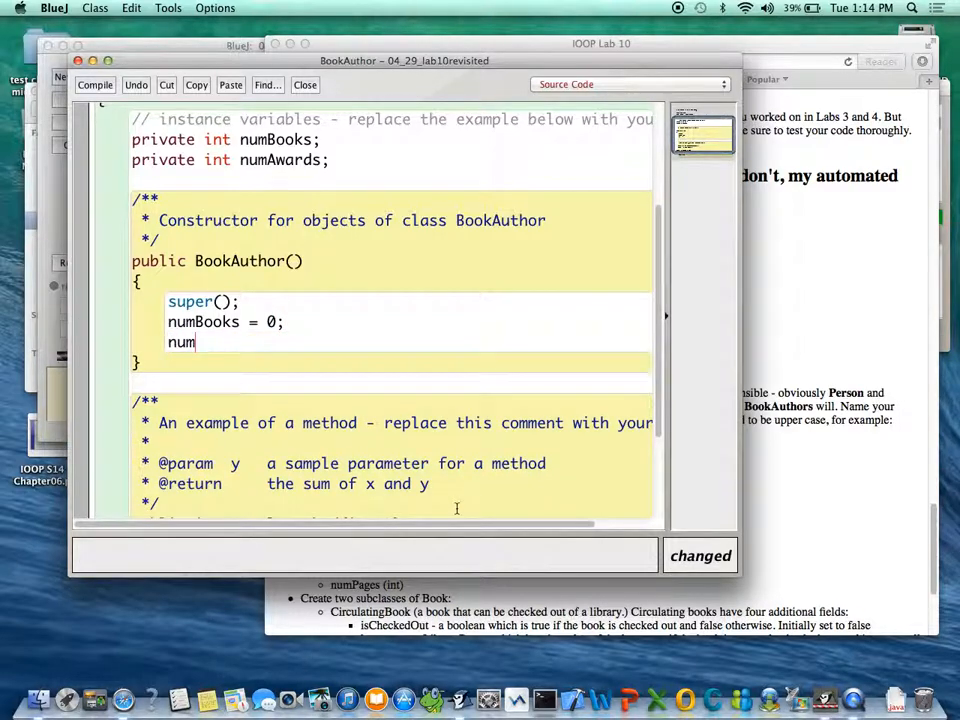
{"action": "type", "text": "Awards ="}
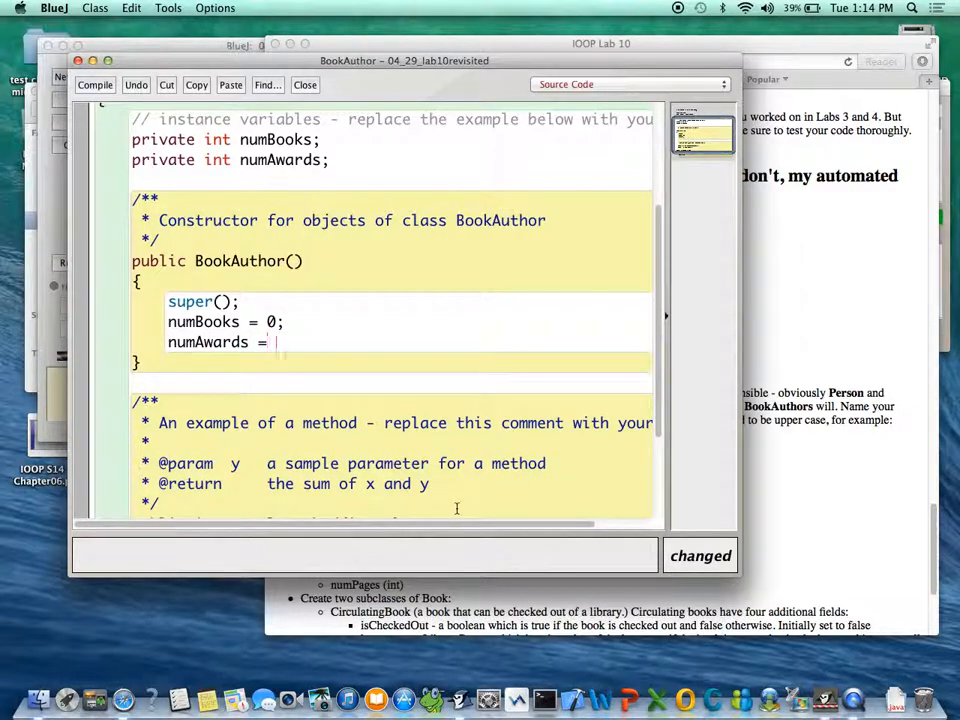
{"action": "type", "text": "0;"}
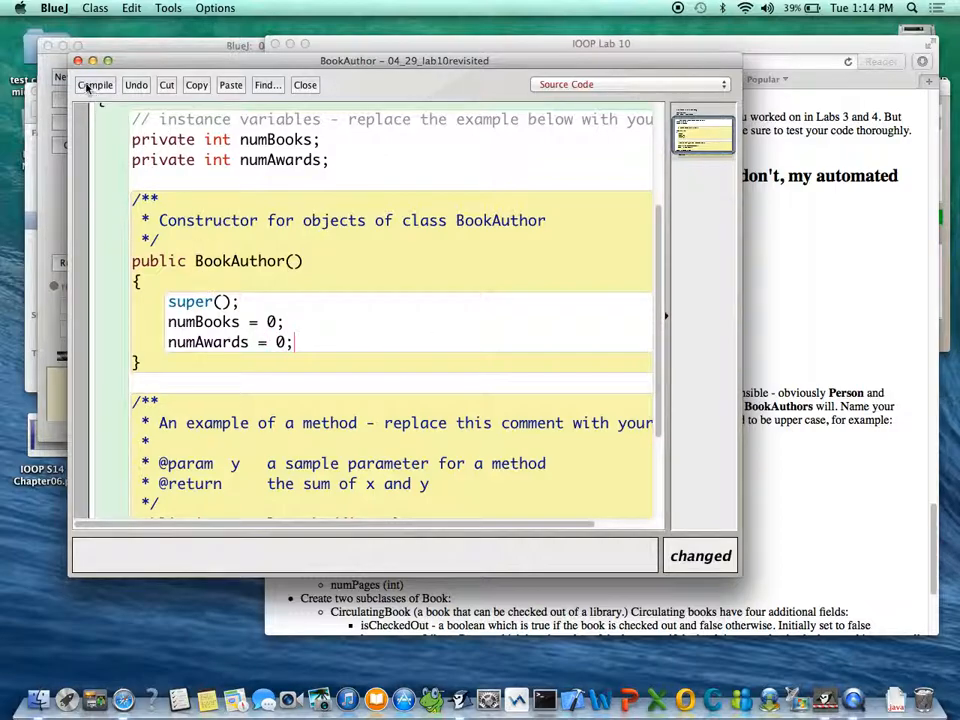
Step: Compile the BookAuthor class
{"action": "left_click", "coordinate": [96, 84]}
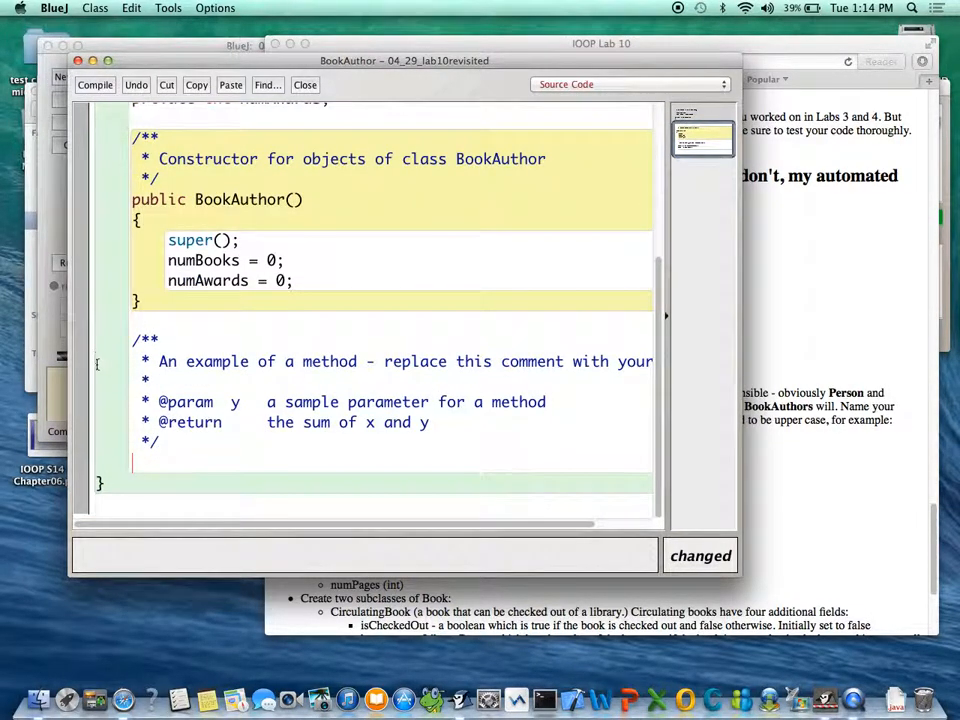
{"action": "scroll", "scroll_direction": "up", "scroll_amount": 3}
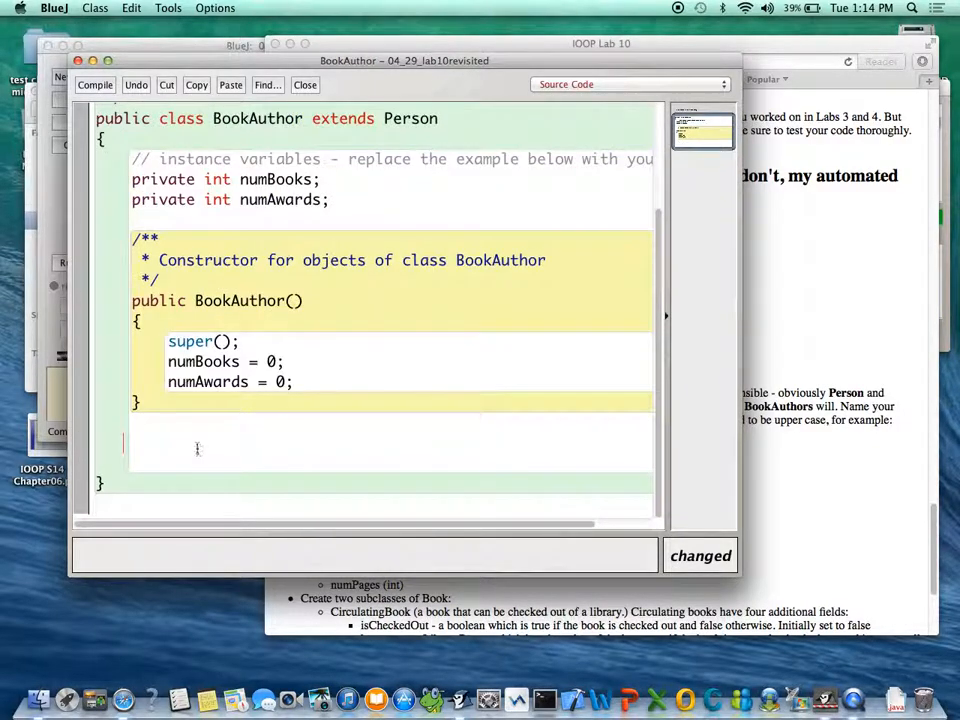
Step: In the Person constructor assign first = "unknown";
{"action": "left_click", "coordinate": [304, 84]}
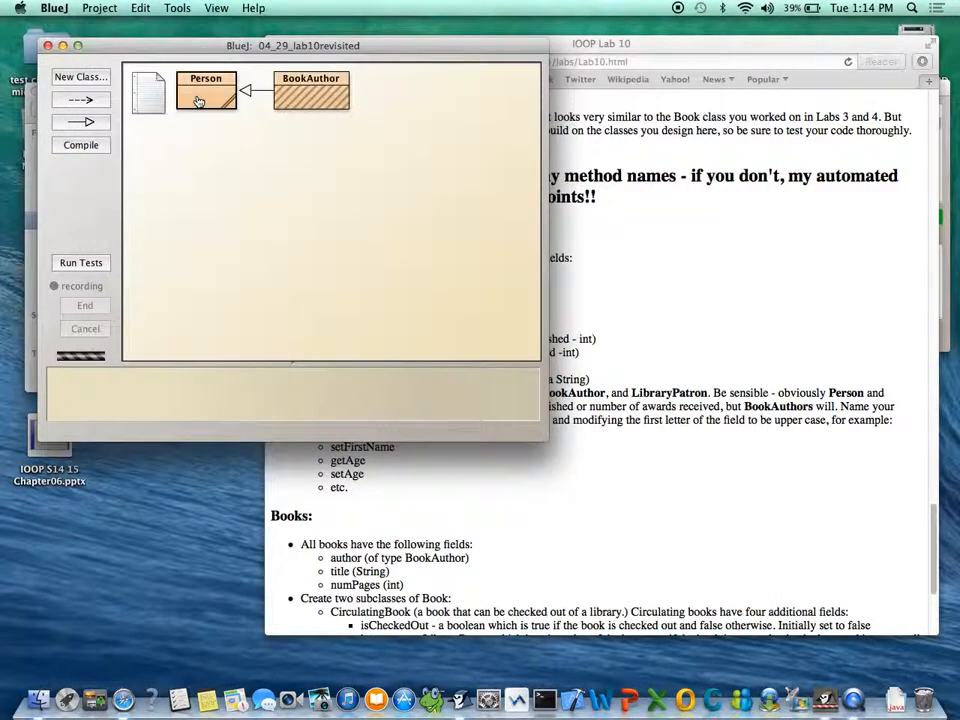
{"action": "double_click", "coordinate": [206, 90]}
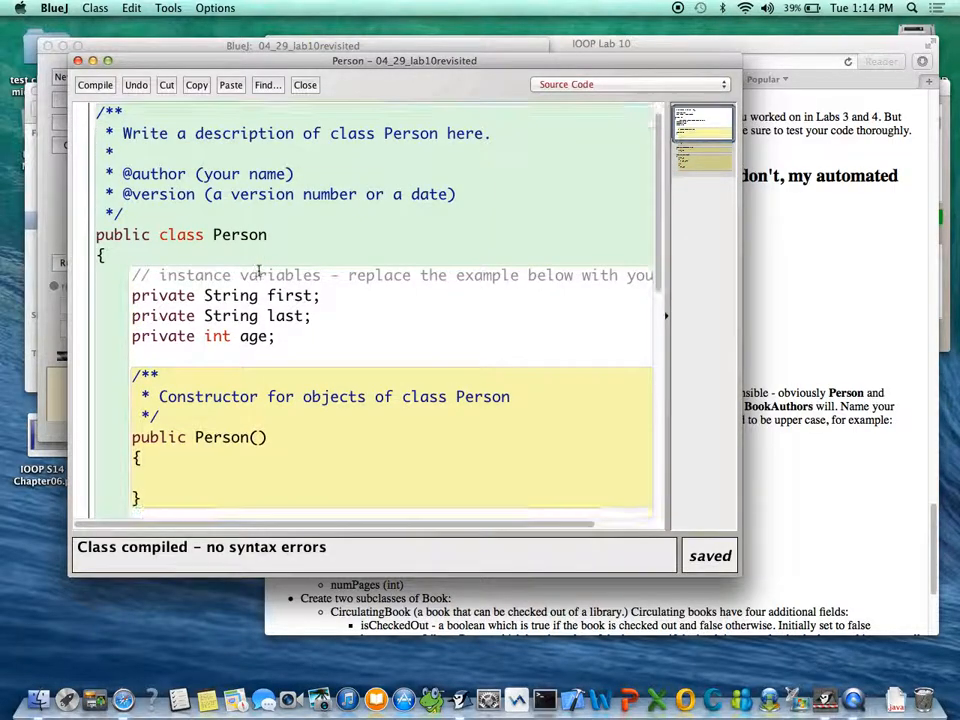
{"action": "scroll", "scroll_direction": "down", "scroll_amount": 3}
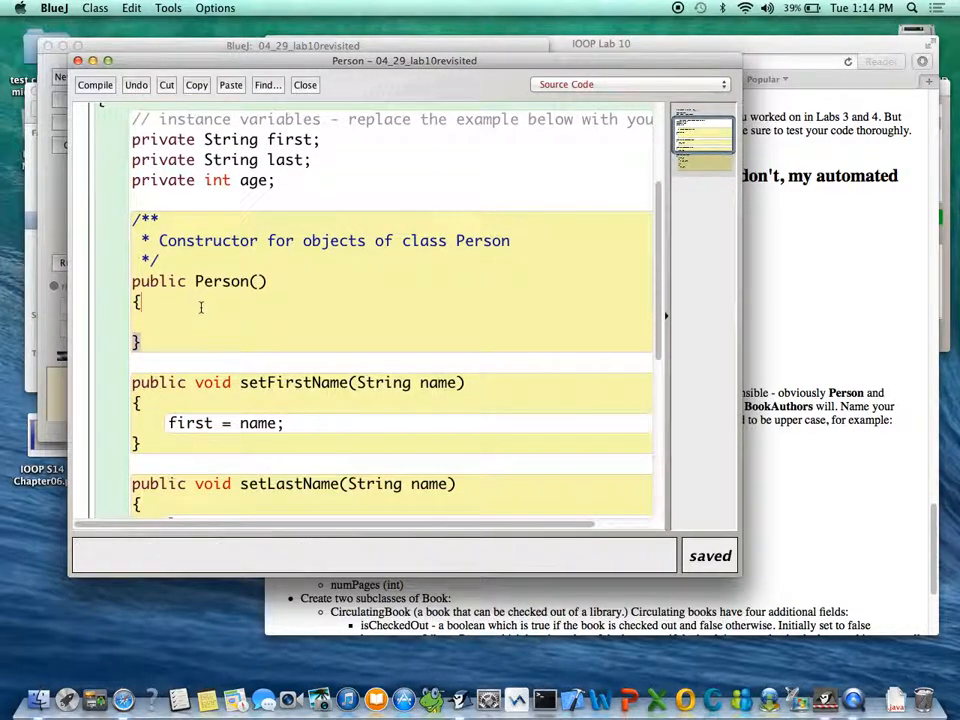
{"action": "type", "text": "furs"}
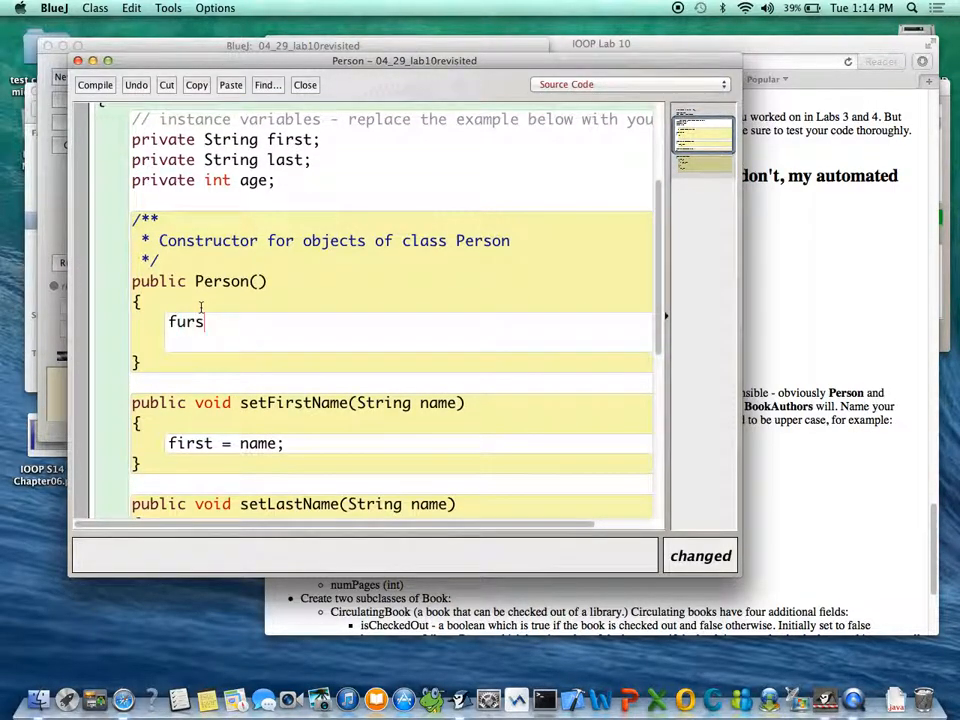
{"action": "type", "text": "first"}
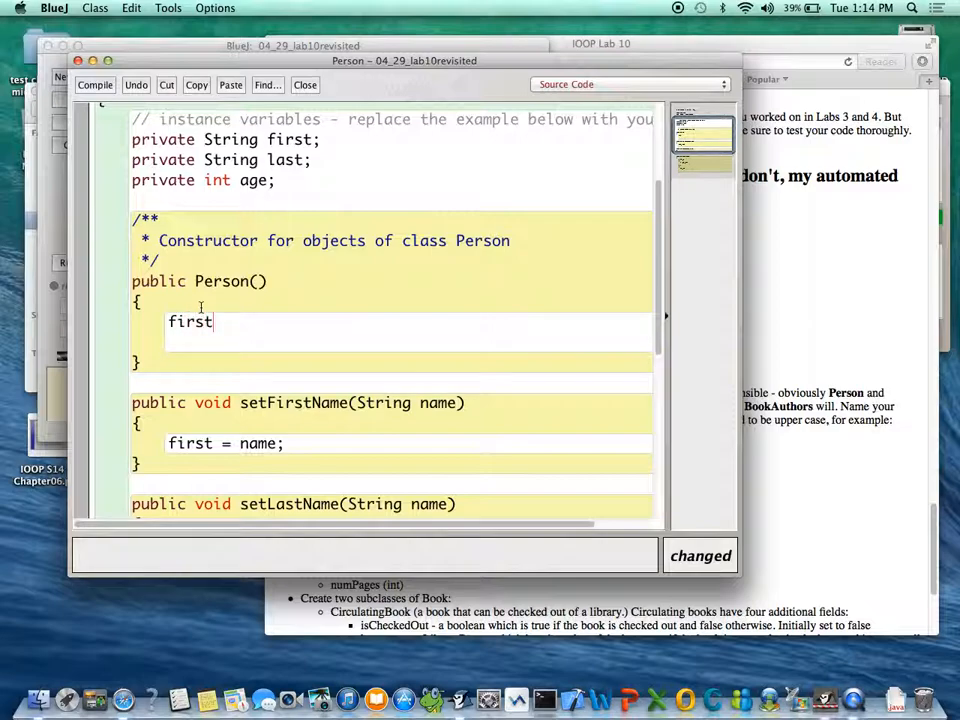
{"action": "type", "text": "("}
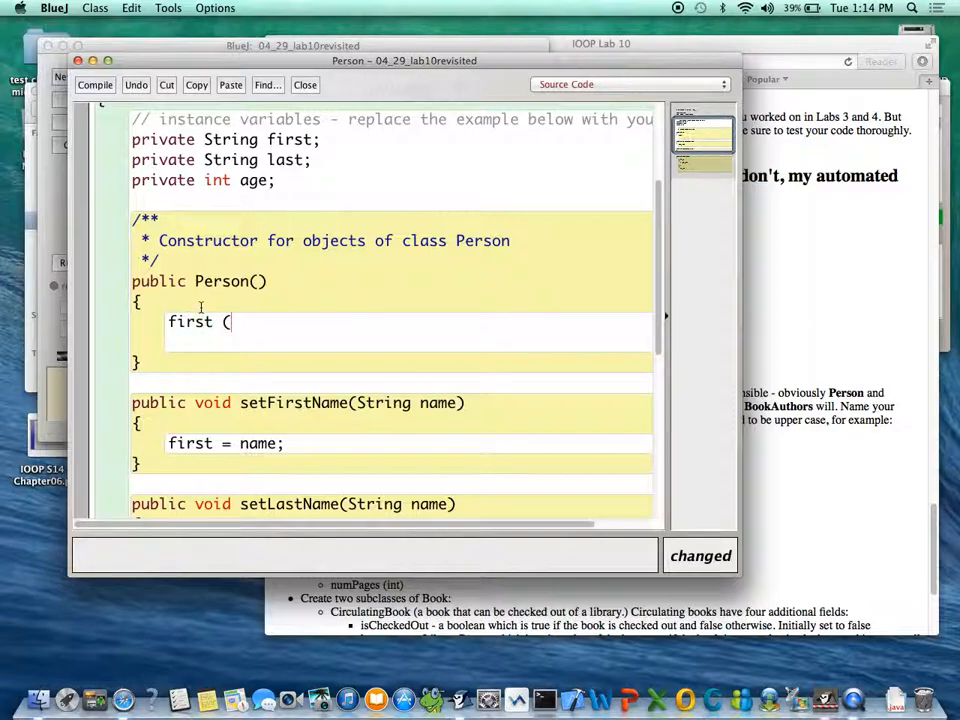
{"action": "key", "text": "Backspace"}
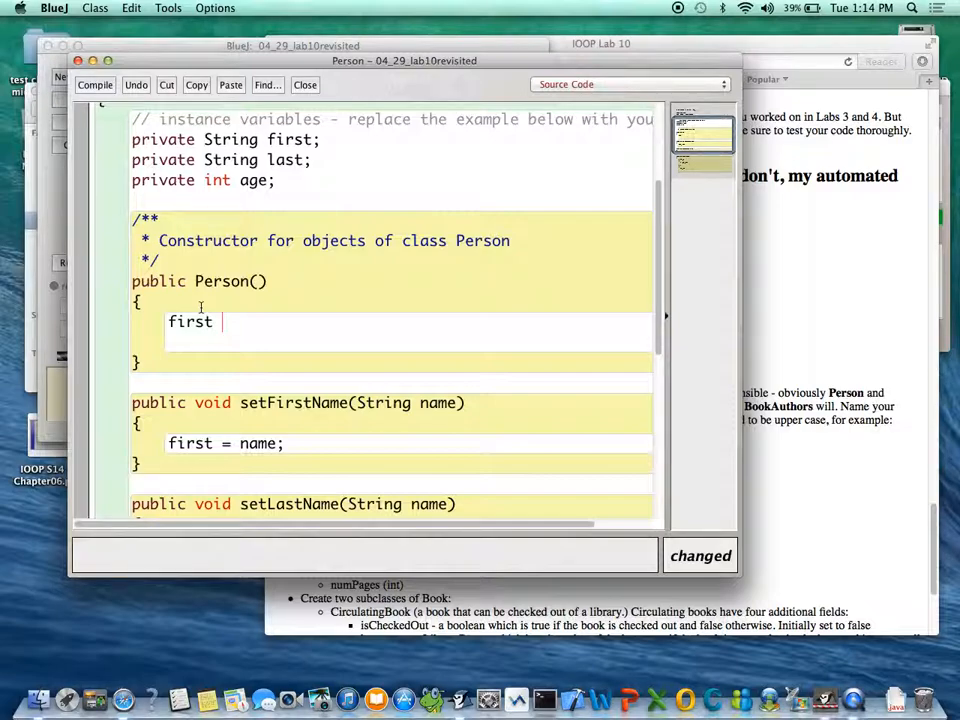
{"action": "type", "text": "= \"u"}
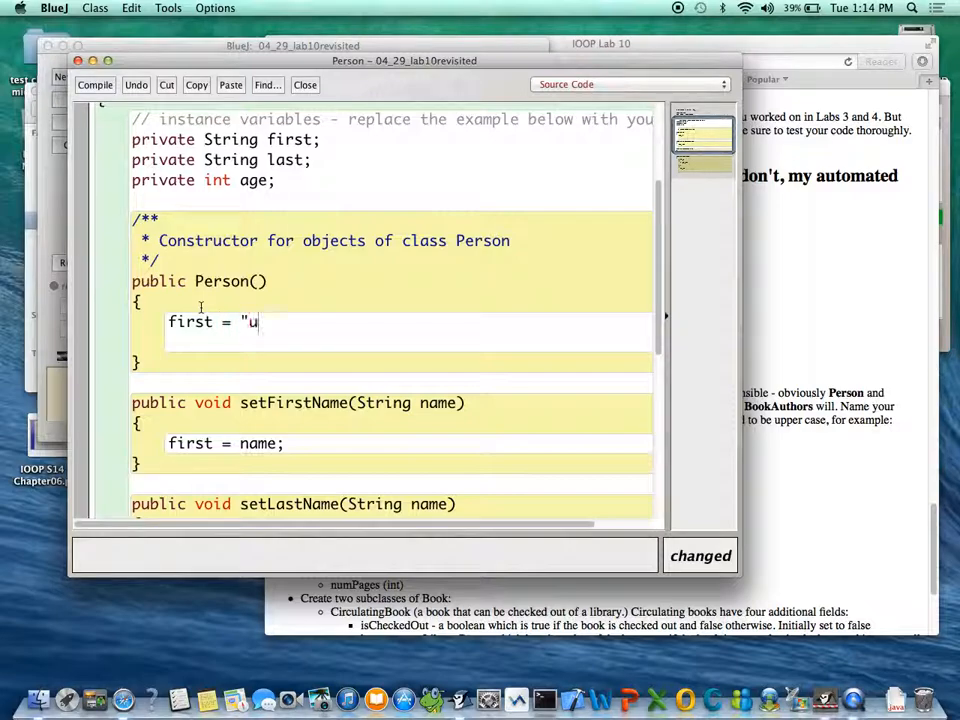
{"action": "type", "text": "nknown:"}
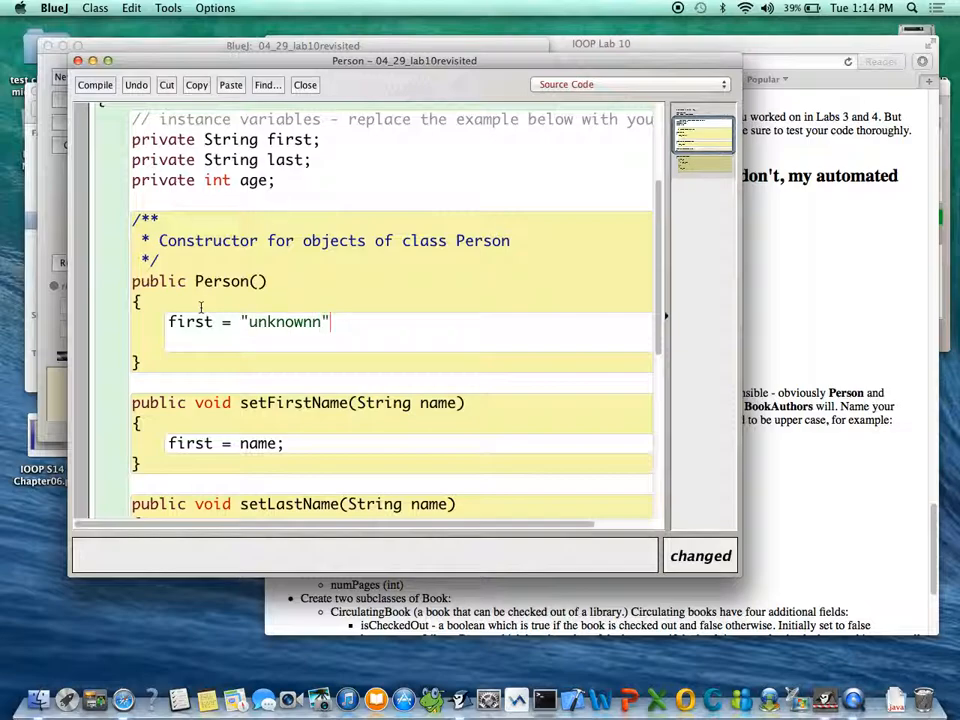
{"action": "type", "text": ";"}
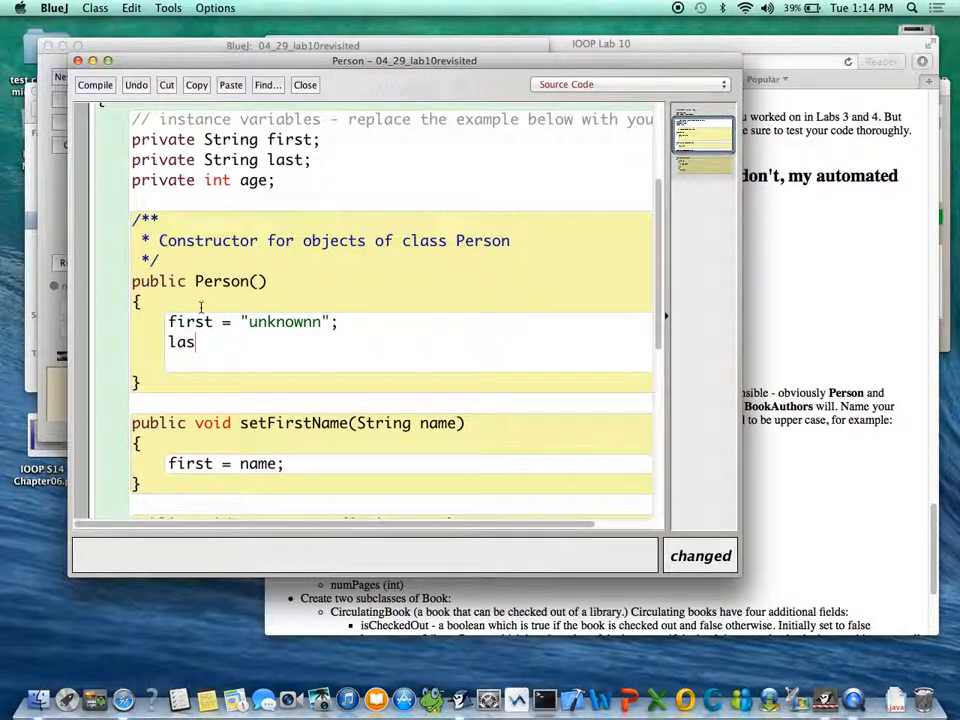
Step: Add last = "unknown"; and age = 18; then compile Person
{"action": "type", "text": "t = \""}
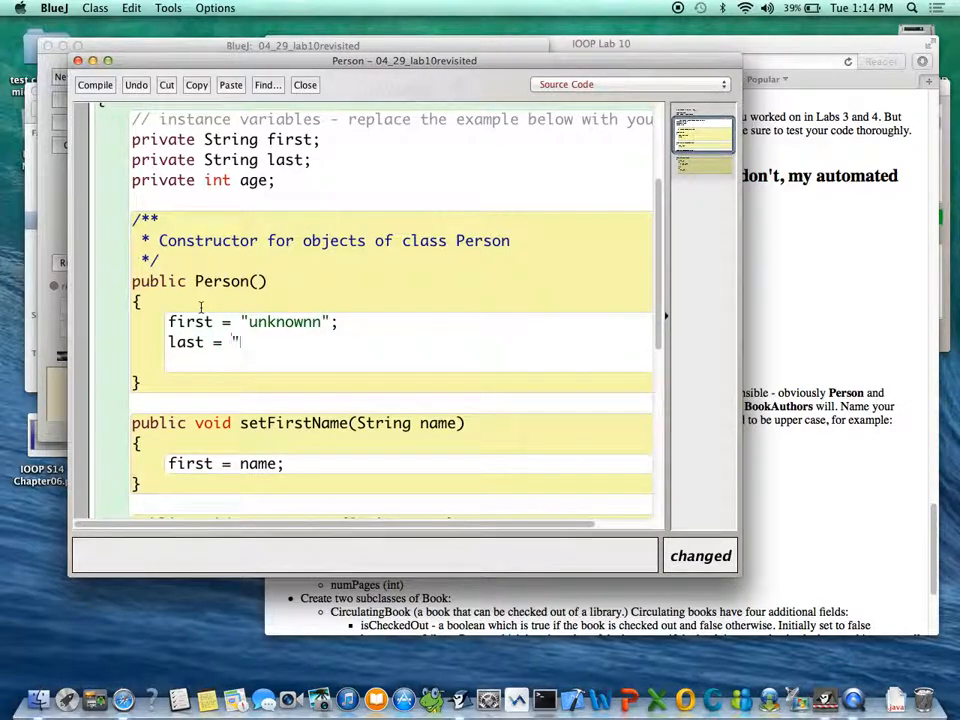
{"action": "type", "text": "unknown\""}
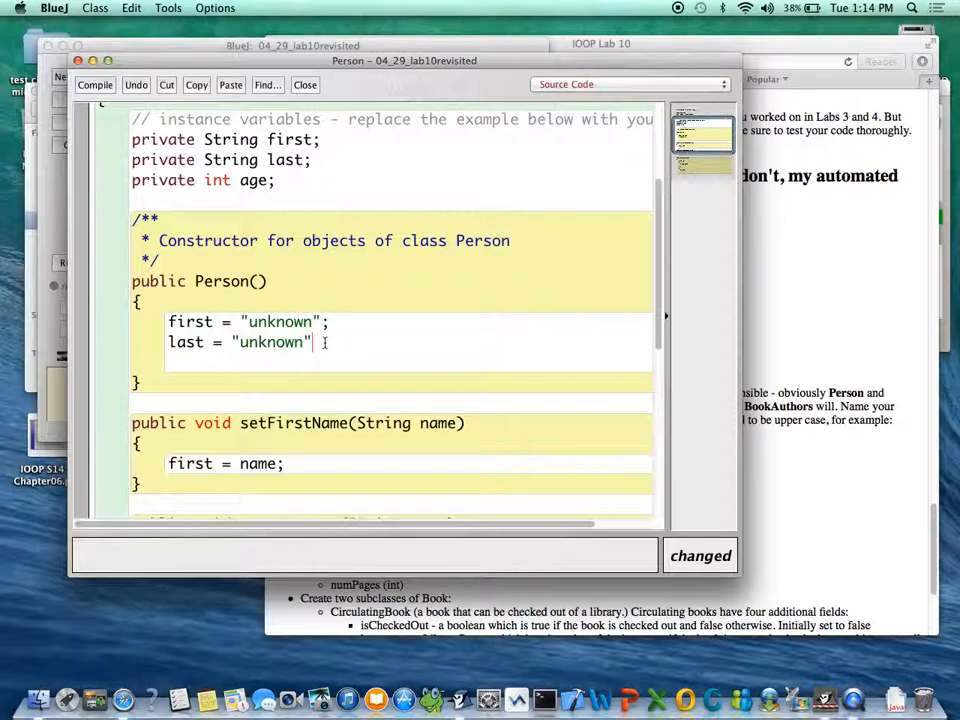
{"action": "type", "text": "a"}
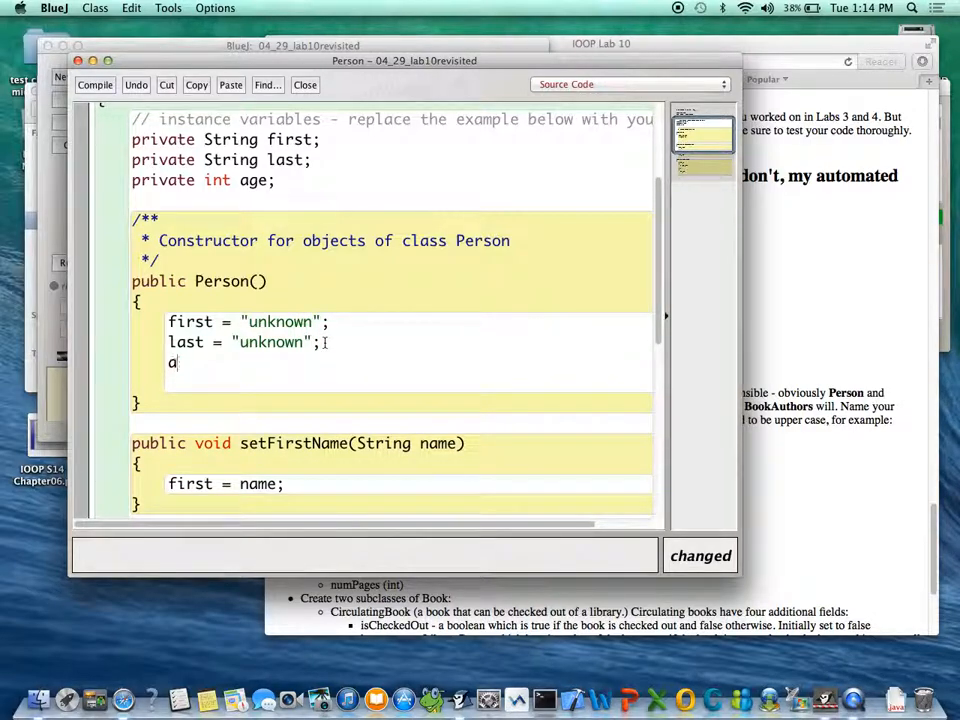
{"action": "type", "text": "ge ="}
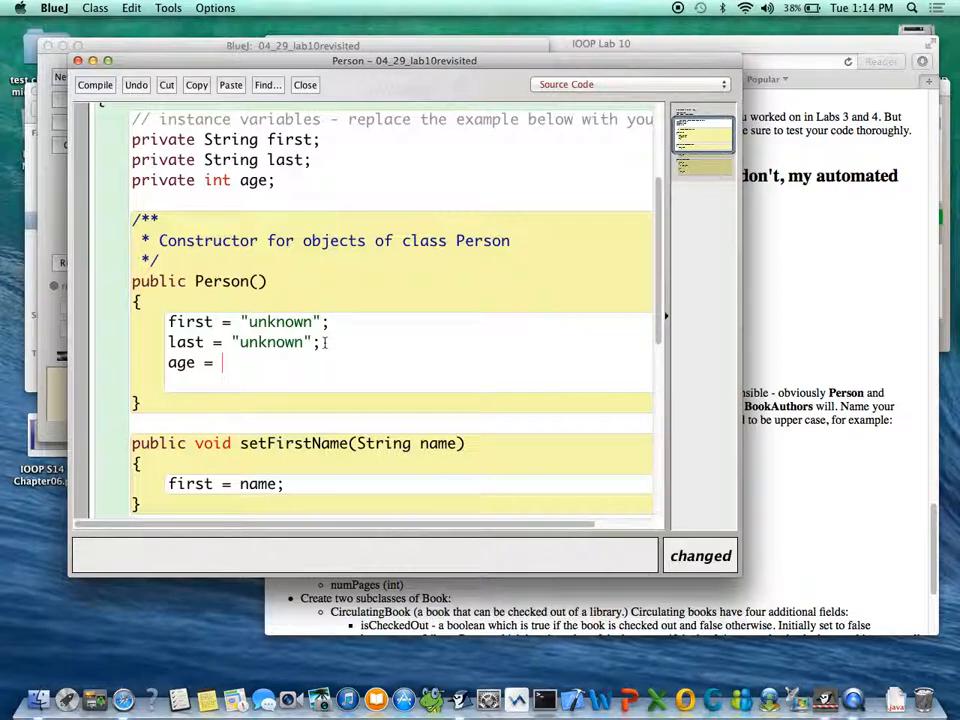
{"action": "type", "text": "1"}
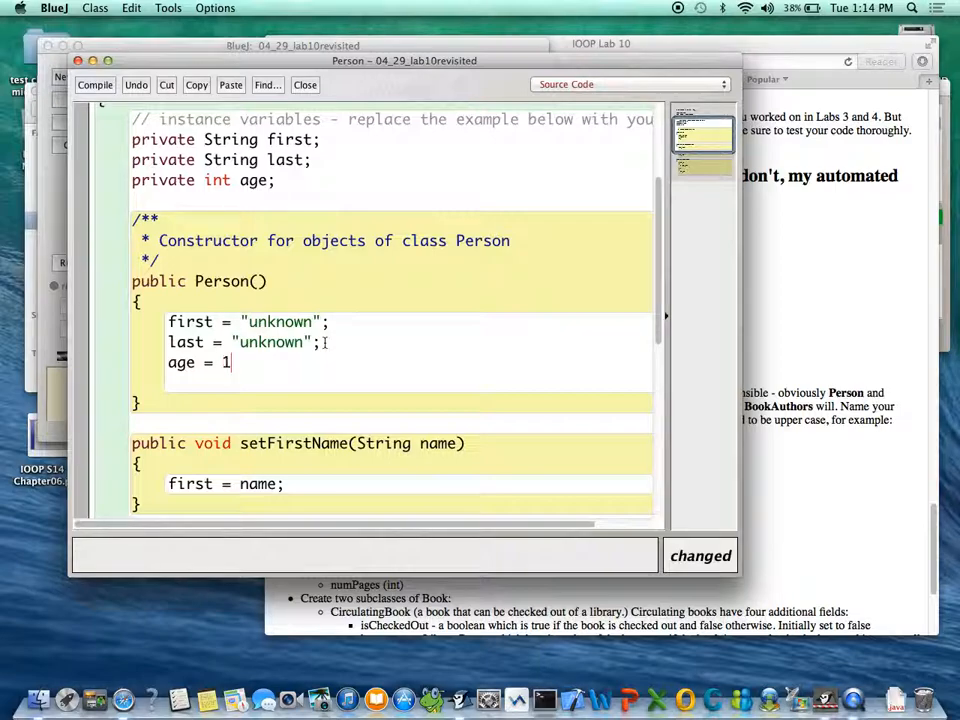
{"action": "type", "text": "8;"}
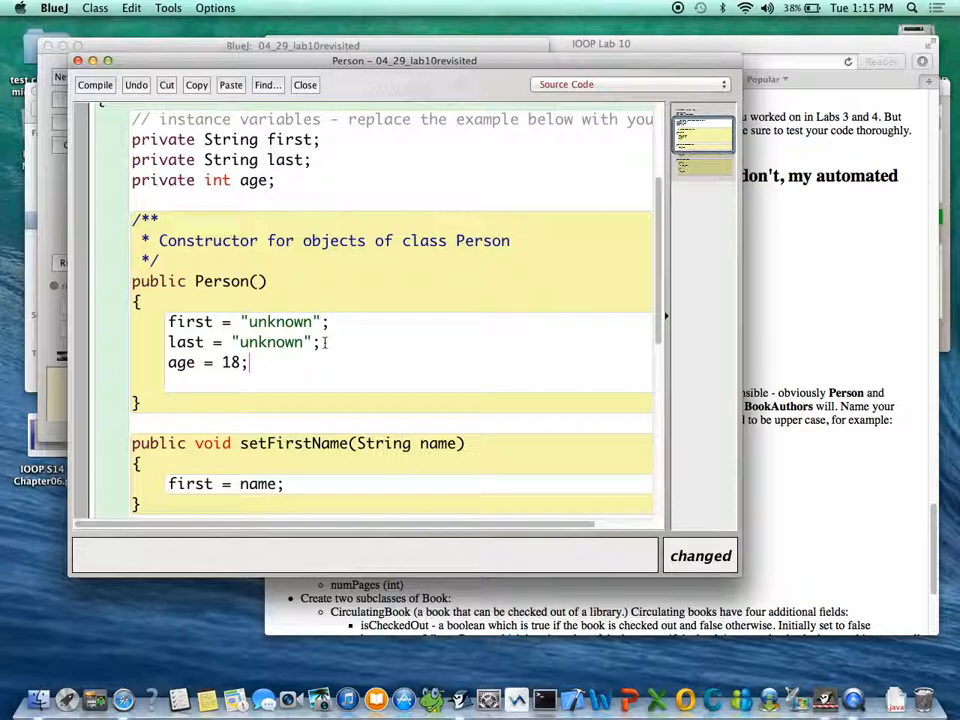
{"action": "left_click", "coordinate": [96, 84]}
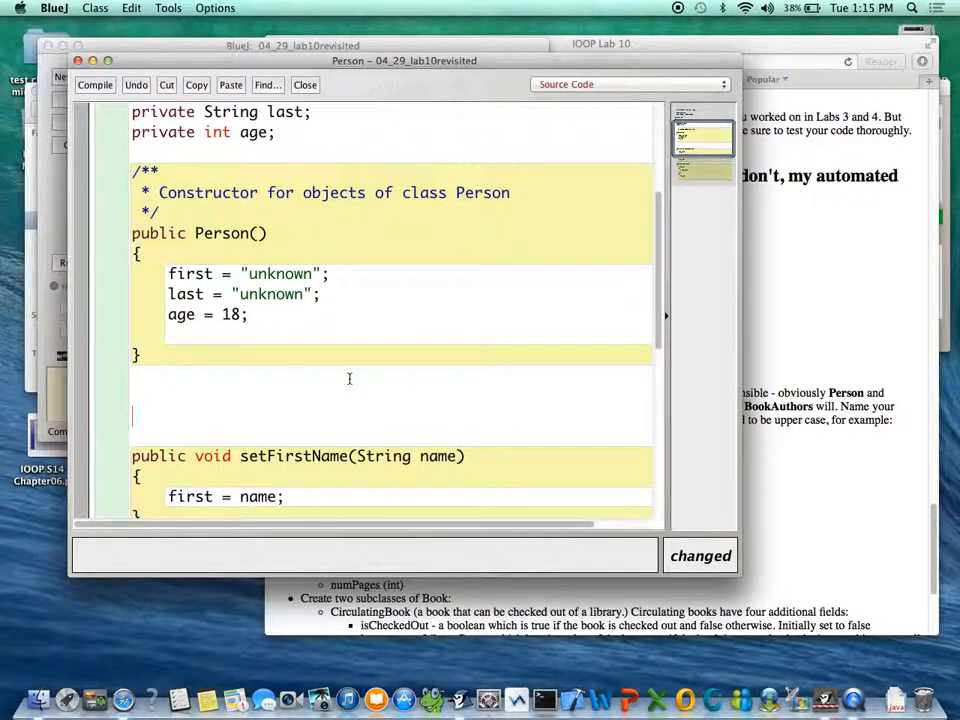
{"action": "mouse_move", "coordinate": [360, 372]}
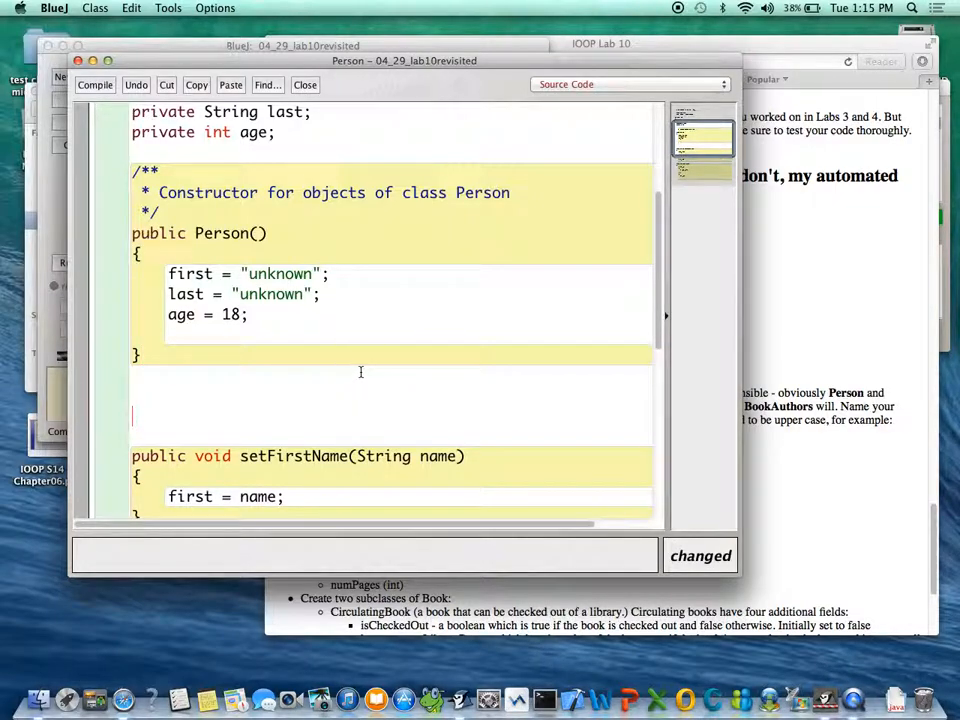
{"action": "mouse_move", "coordinate": [404, 390]}
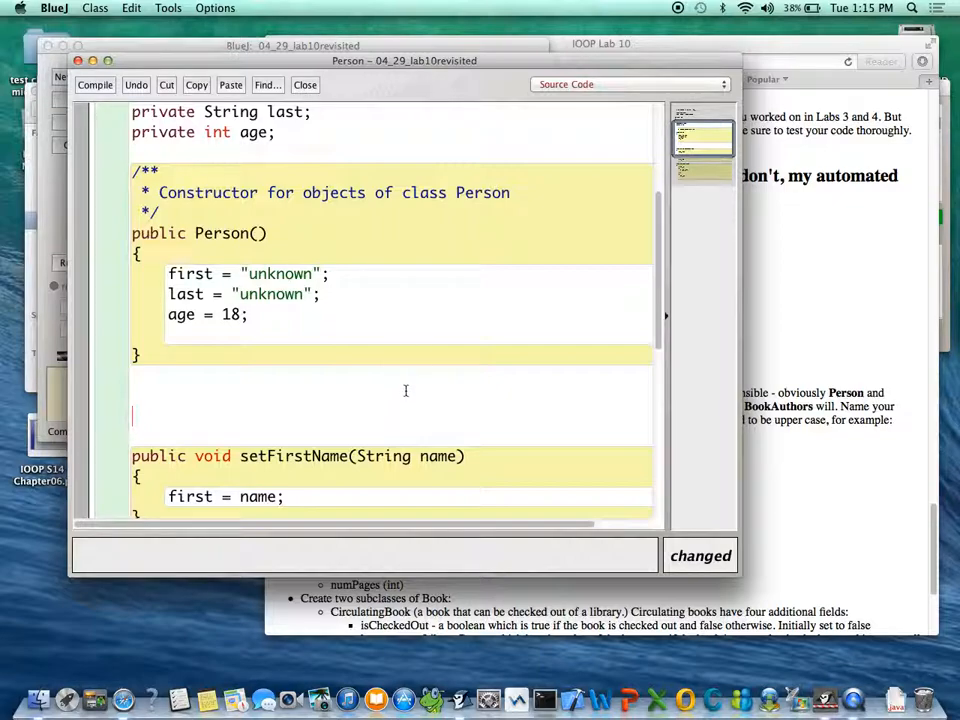
{"action": "mouse_move", "coordinate": [484, 370]}
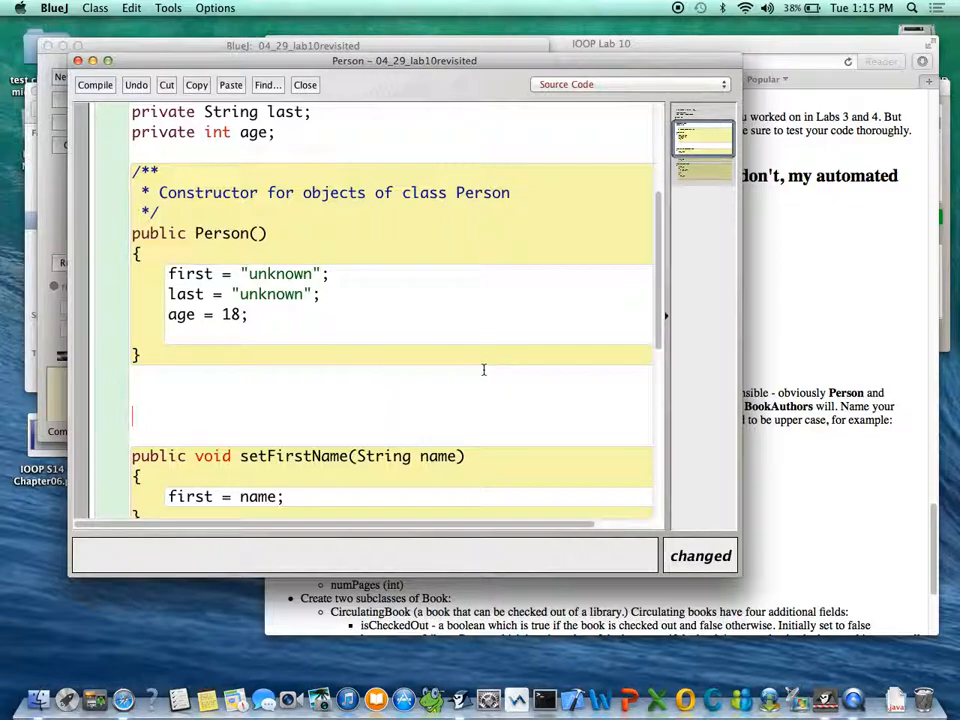
{"action": "mouse_move", "coordinate": [484, 366]}
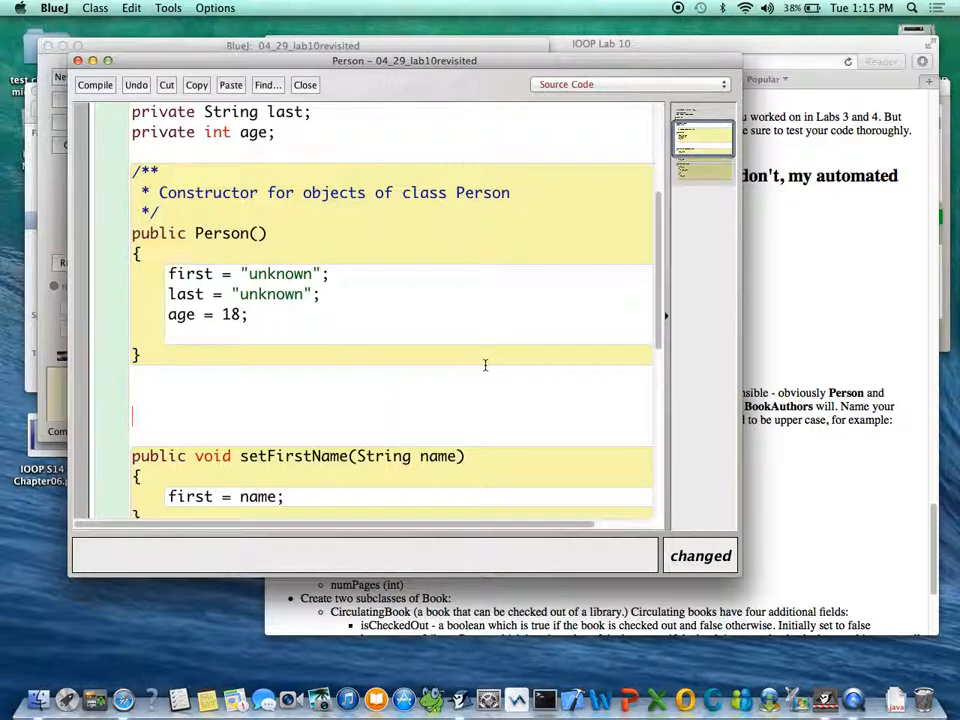
{"action": "scroll", "scroll_direction": "down", "scroll_amount": 3}
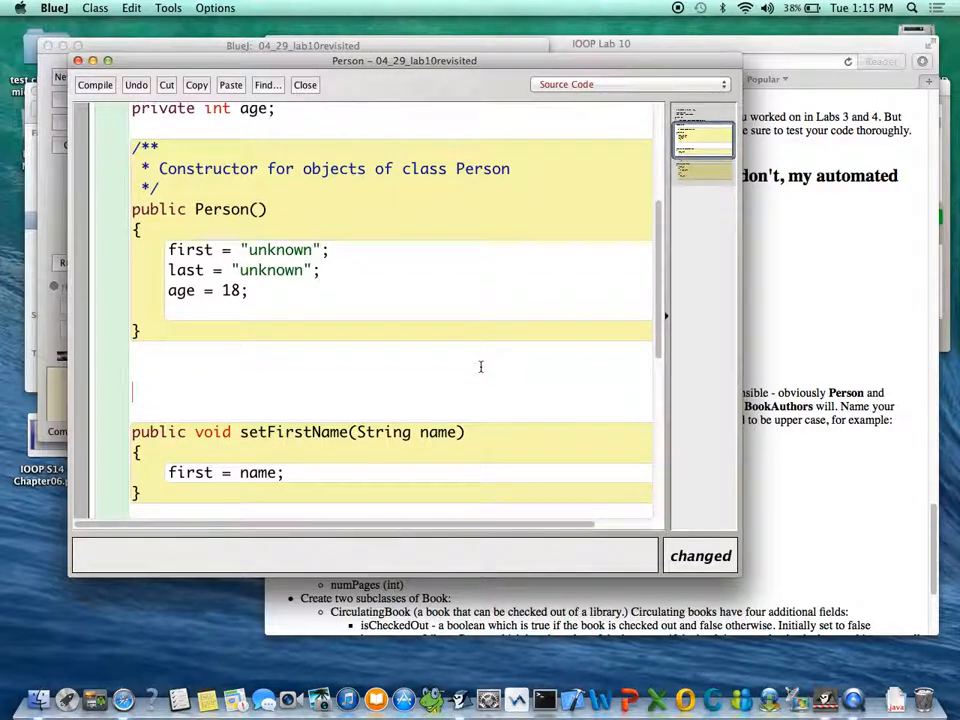
{"action": "scroll", "scroll_direction": "down", "scroll_amount": 3}
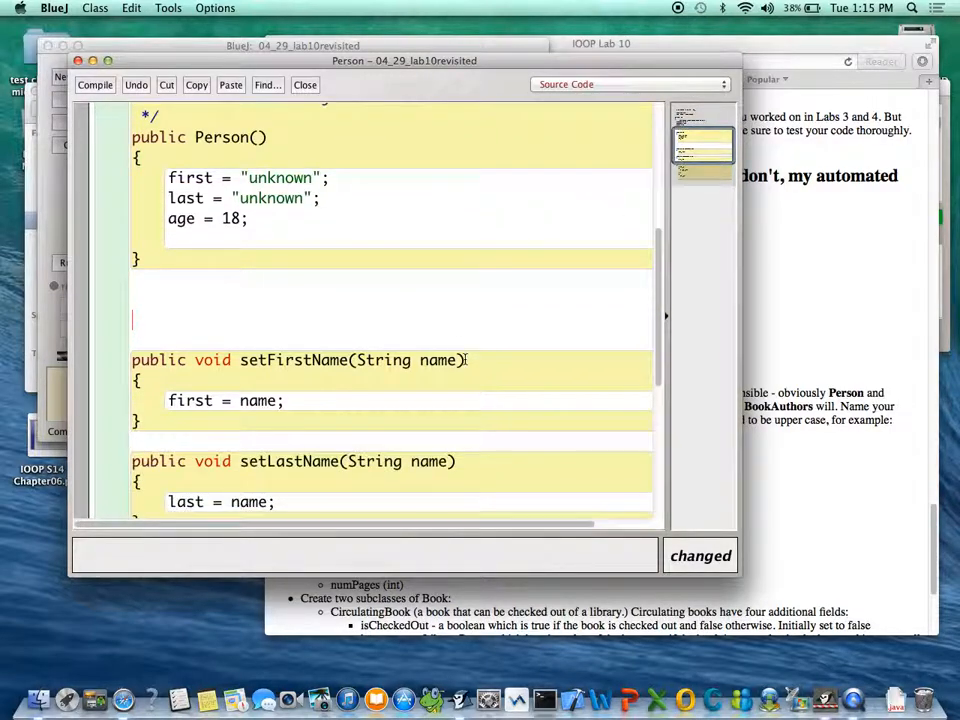
{"action": "scroll", "scroll_direction": "up", "scroll_amount": 3}
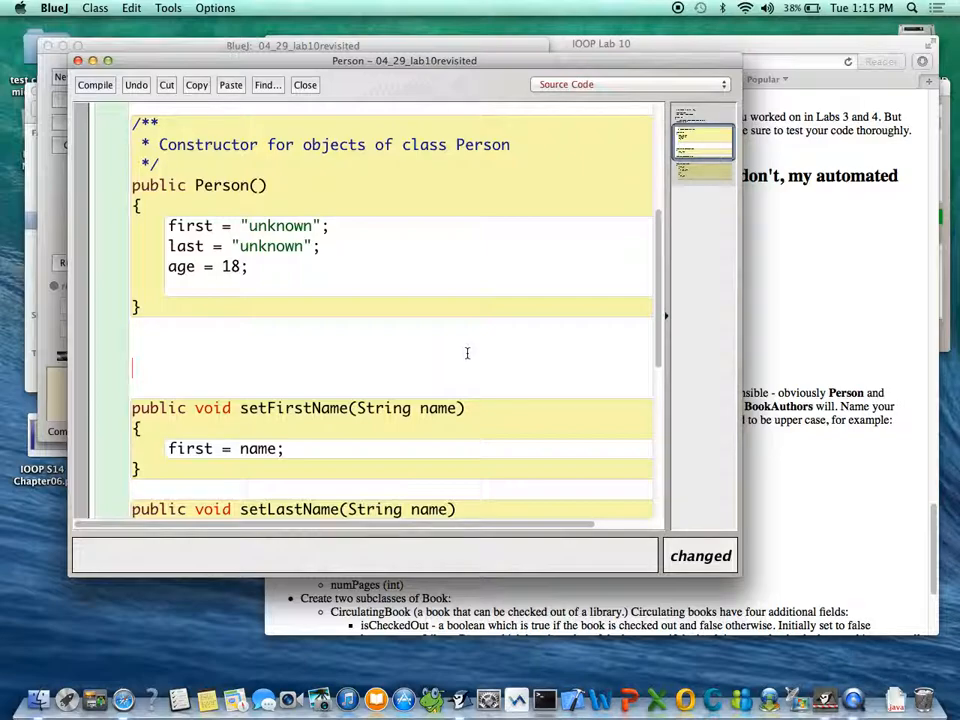
{"action": "mouse_move", "coordinate": [452, 330]}
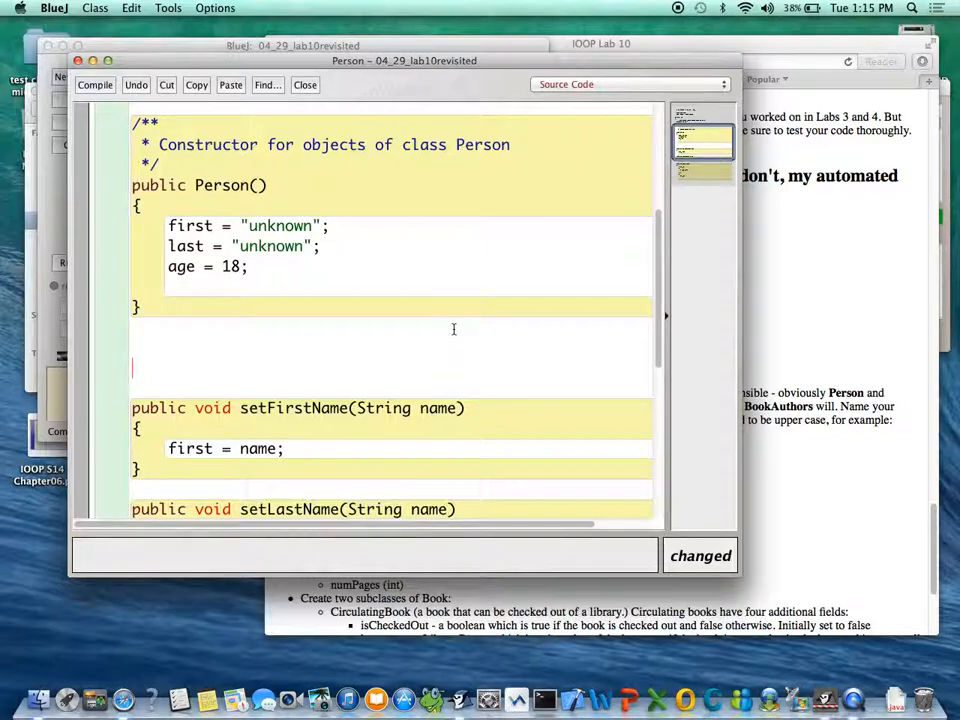